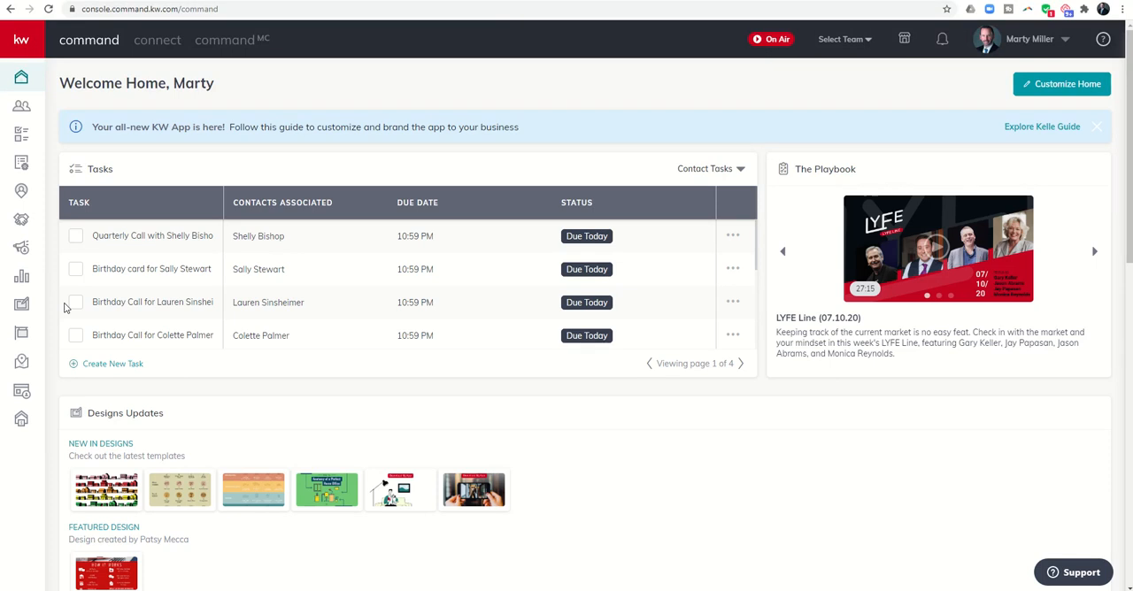
mouse_move(514, 414)
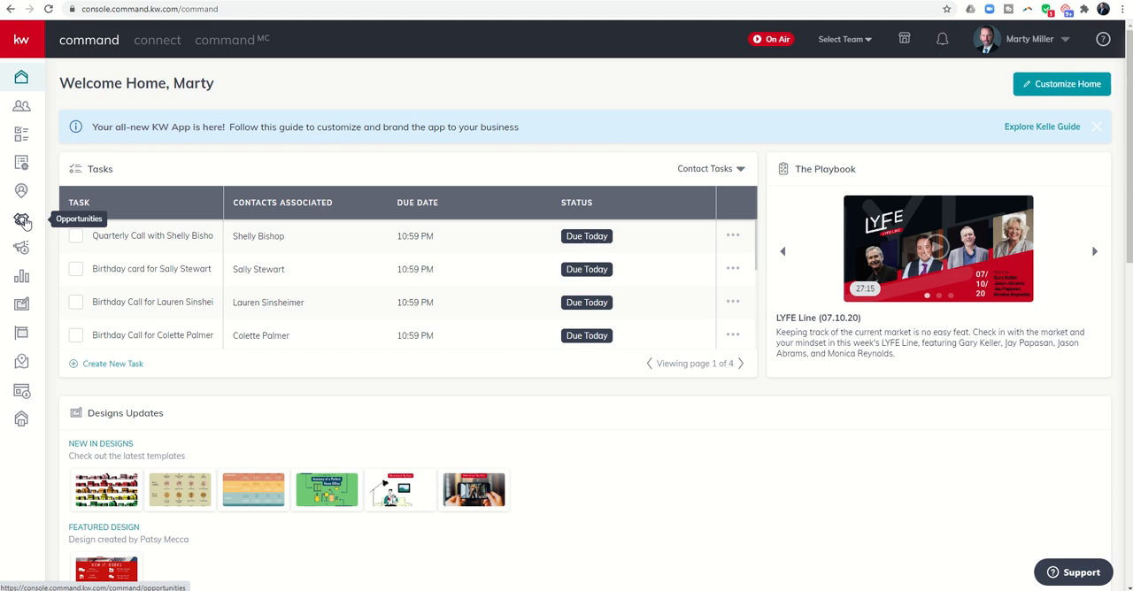
Go to the Opportunities pipeline from the left sidebar.
left_click(22, 220)
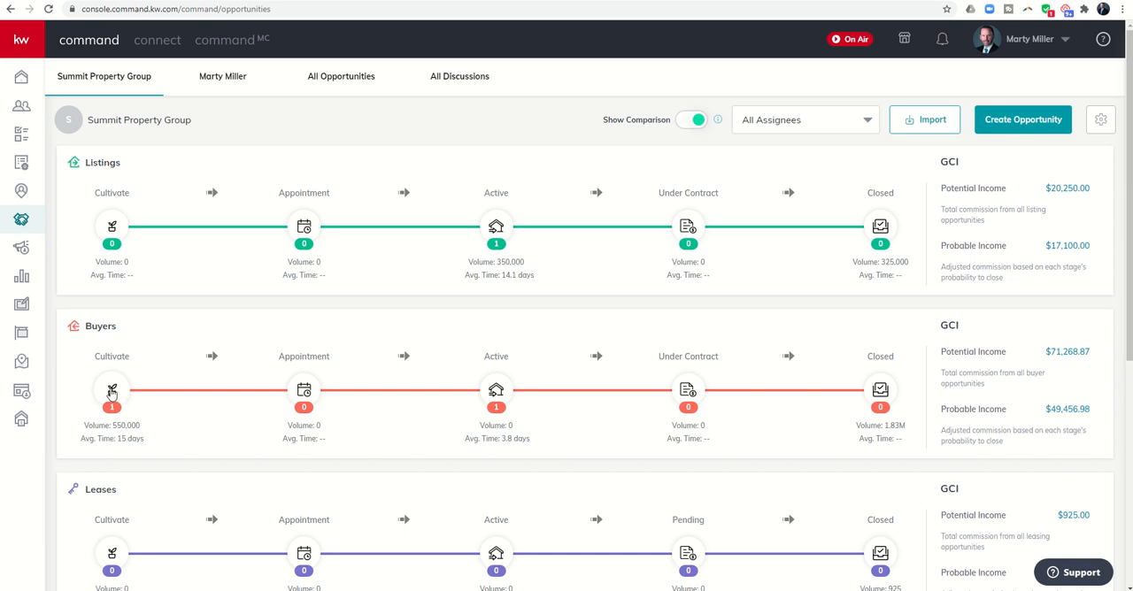
From the Buyers Cultivate stage, open the Lancaster - Buyer opportunity's Documents tab.
left_click(111, 390)
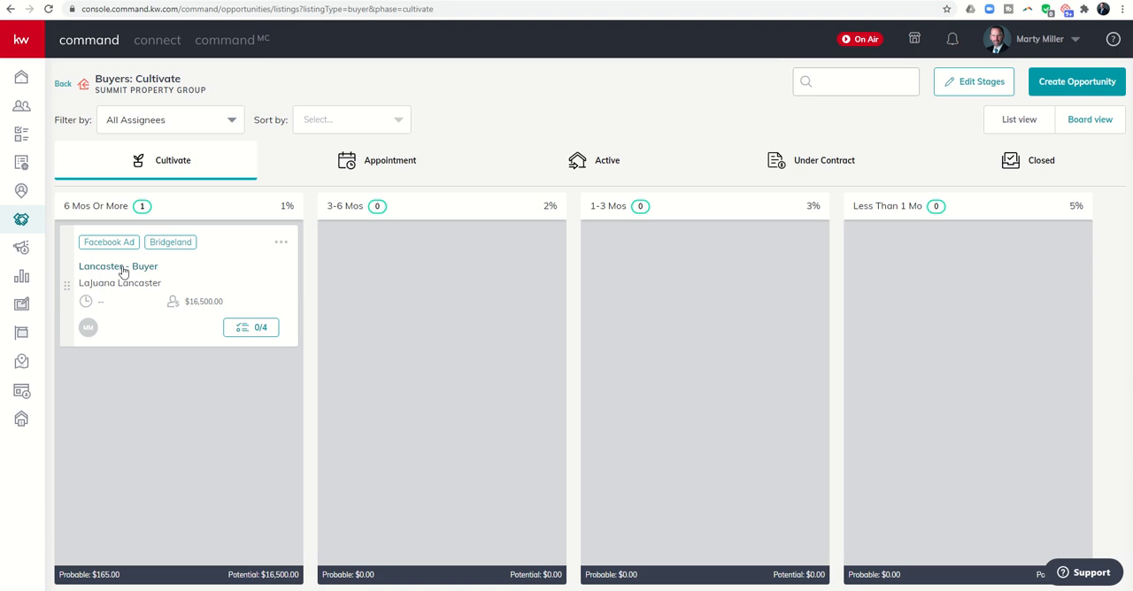
left_click(118, 267)
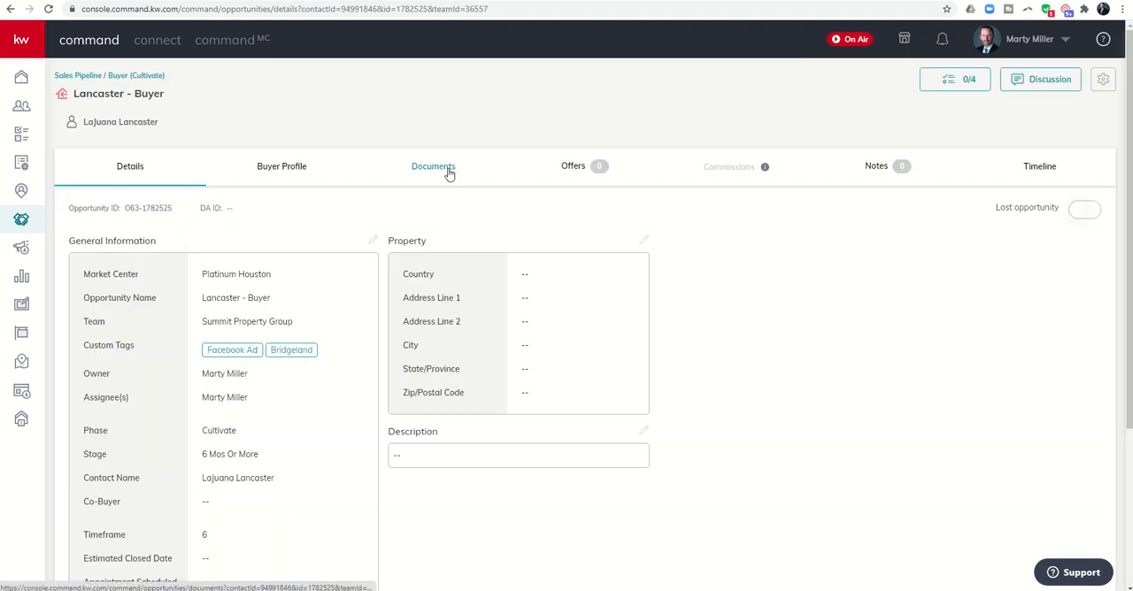
left_click(433, 167)
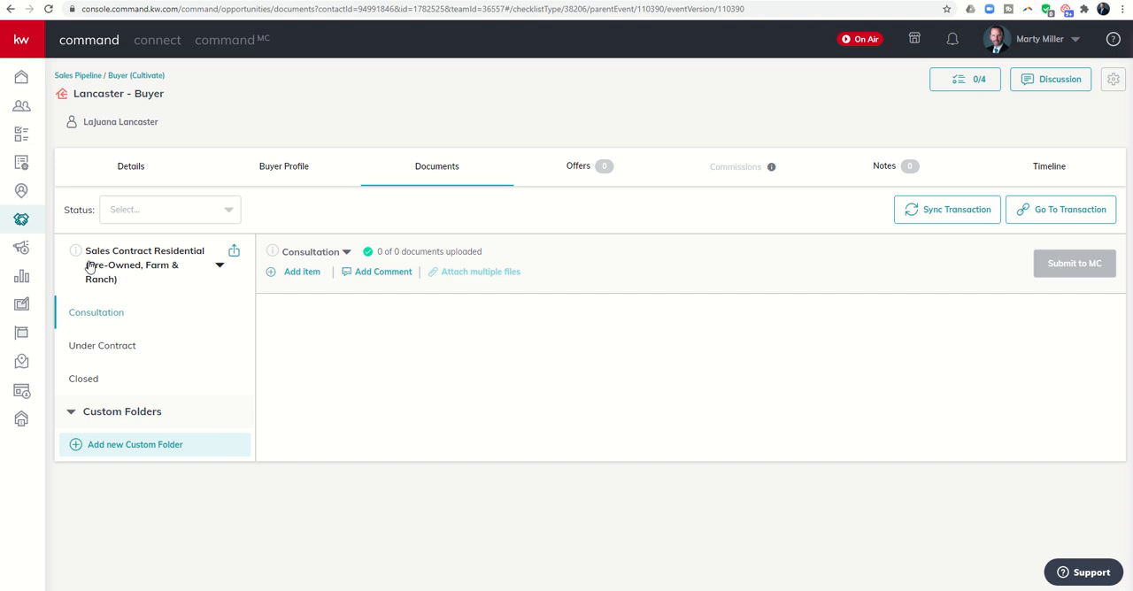
mouse_move(138, 271)
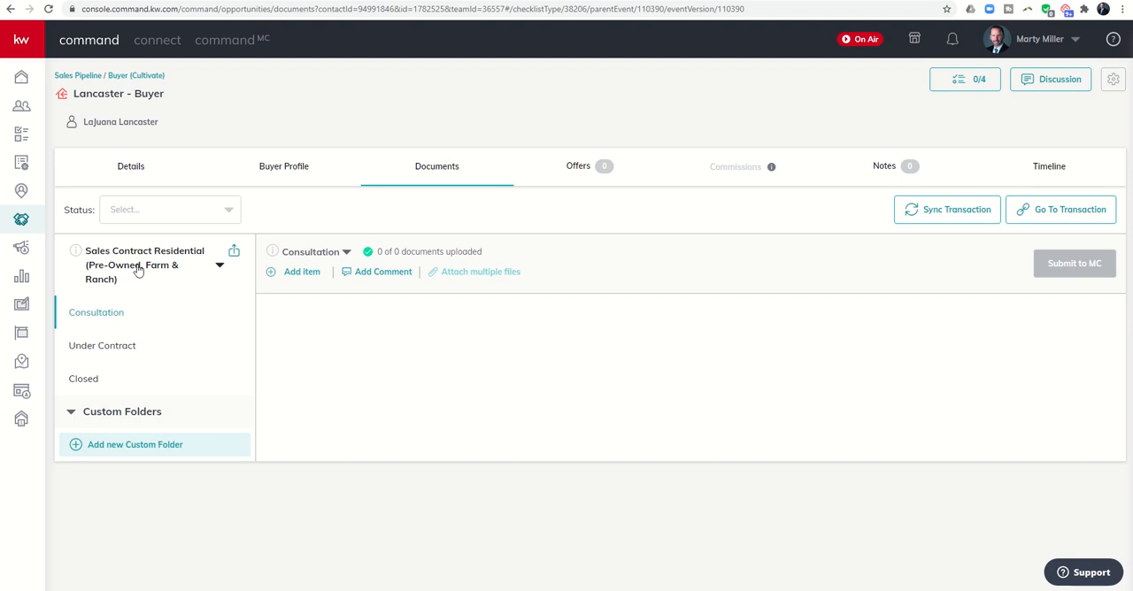
Show the checklist template options from the 'Sales Contract Residential (Pre-Owned, Farm & Ranch)' dropdown.
left_click(220, 265)
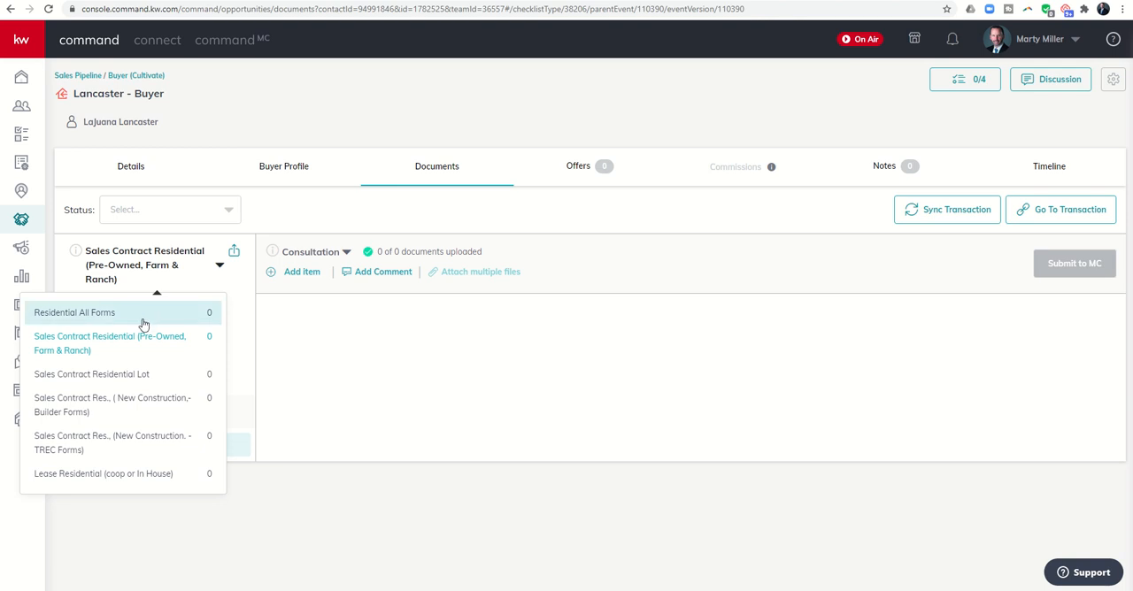
mouse_move(138, 297)
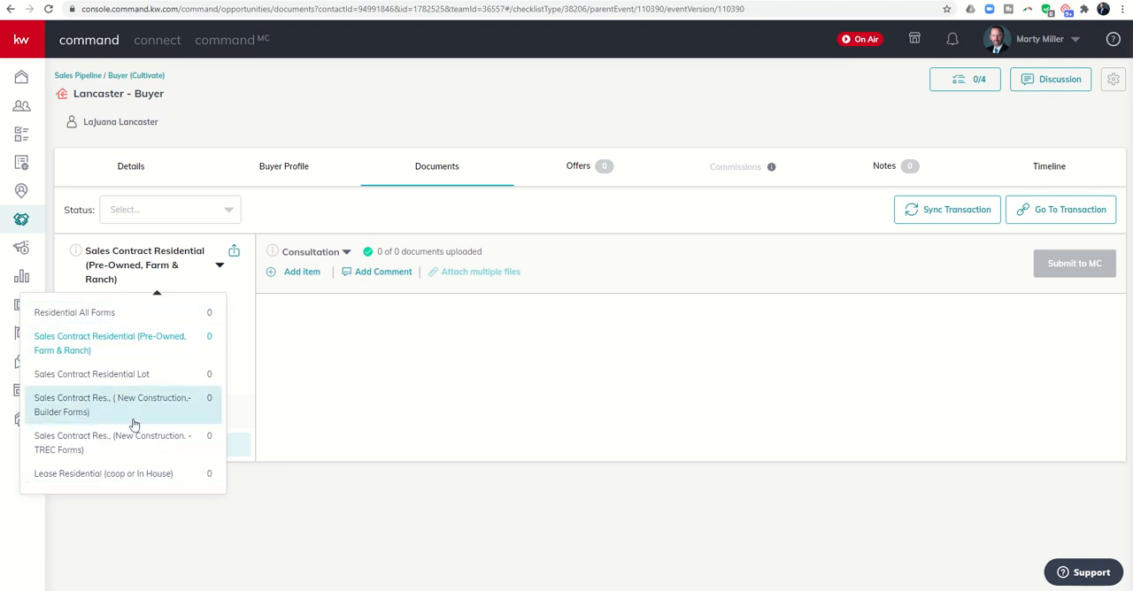
mouse_move(224, 264)
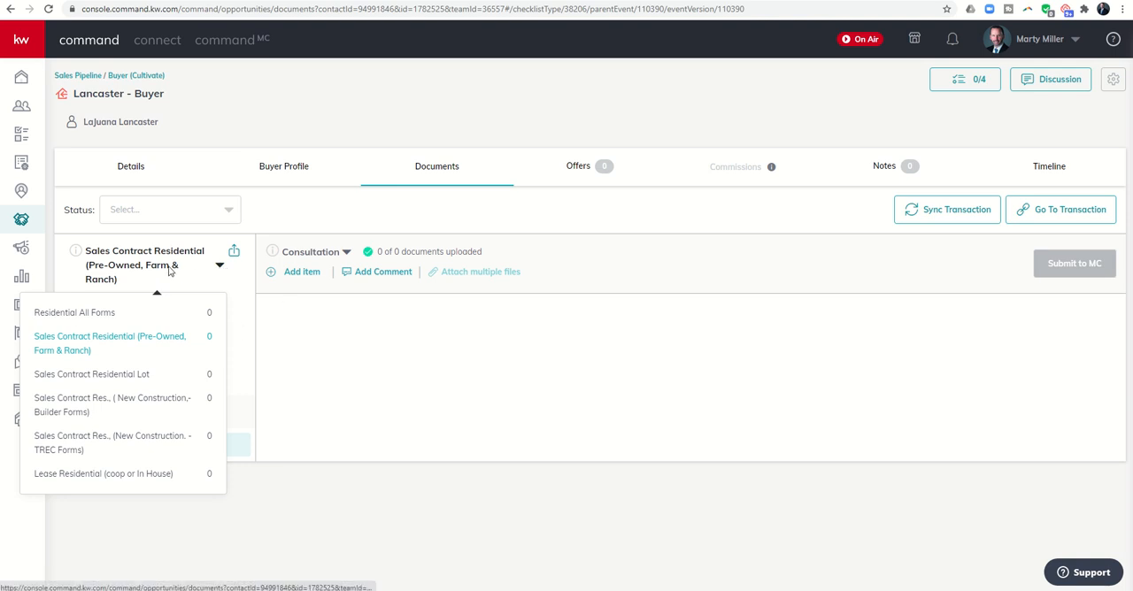
Switch to the Under Contract checklist and review its 16 documents, none uploaded.
left_click(102, 345)
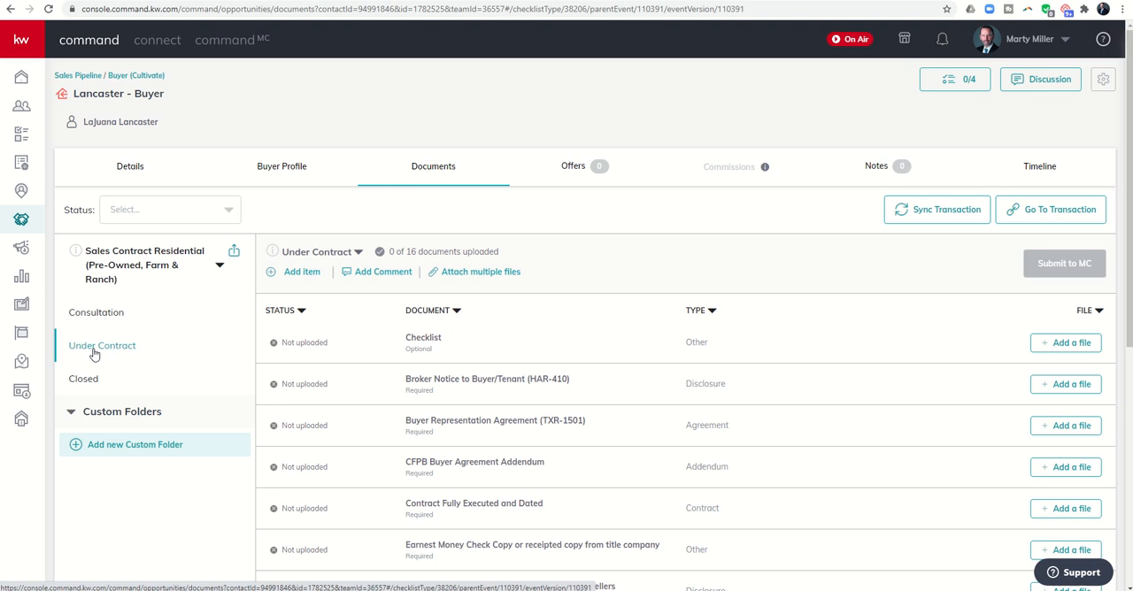
mouse_move(111, 352)
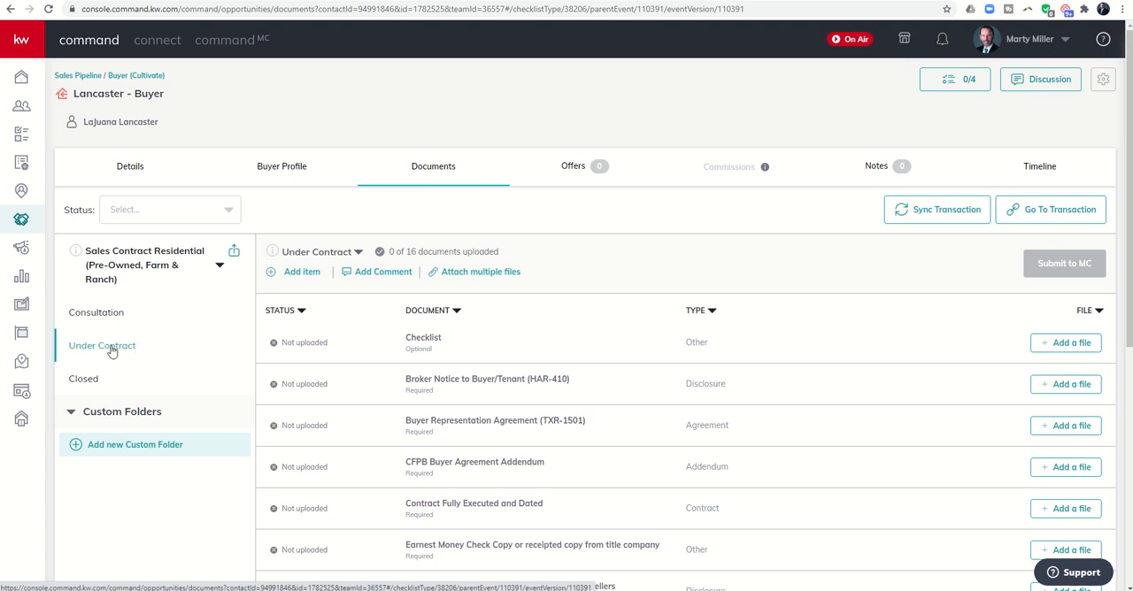
mouse_move(96, 313)
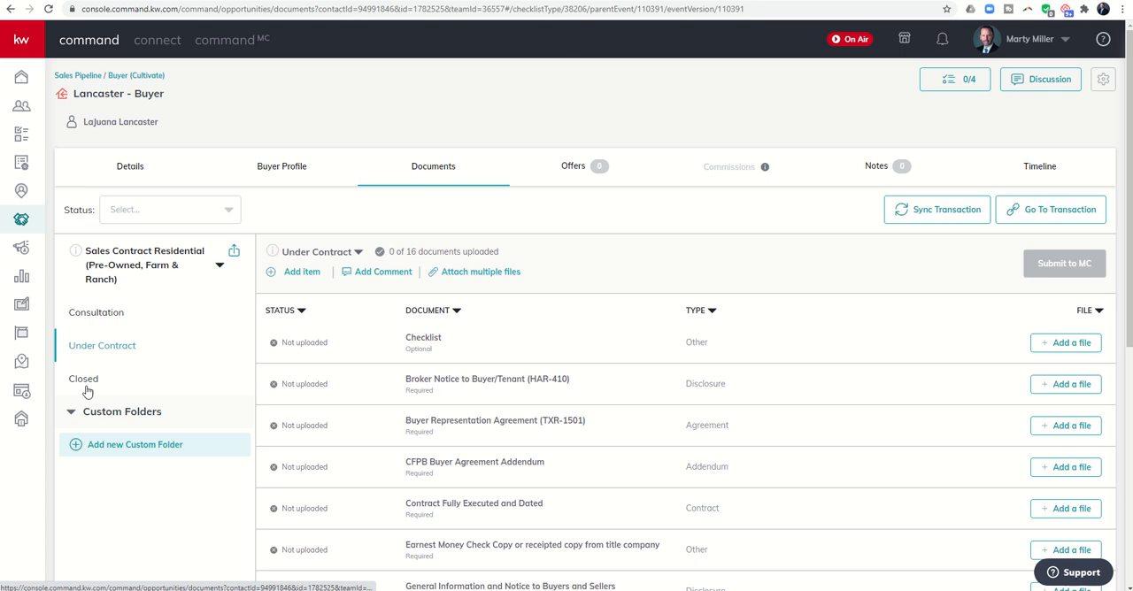
mouse_move(347, 376)
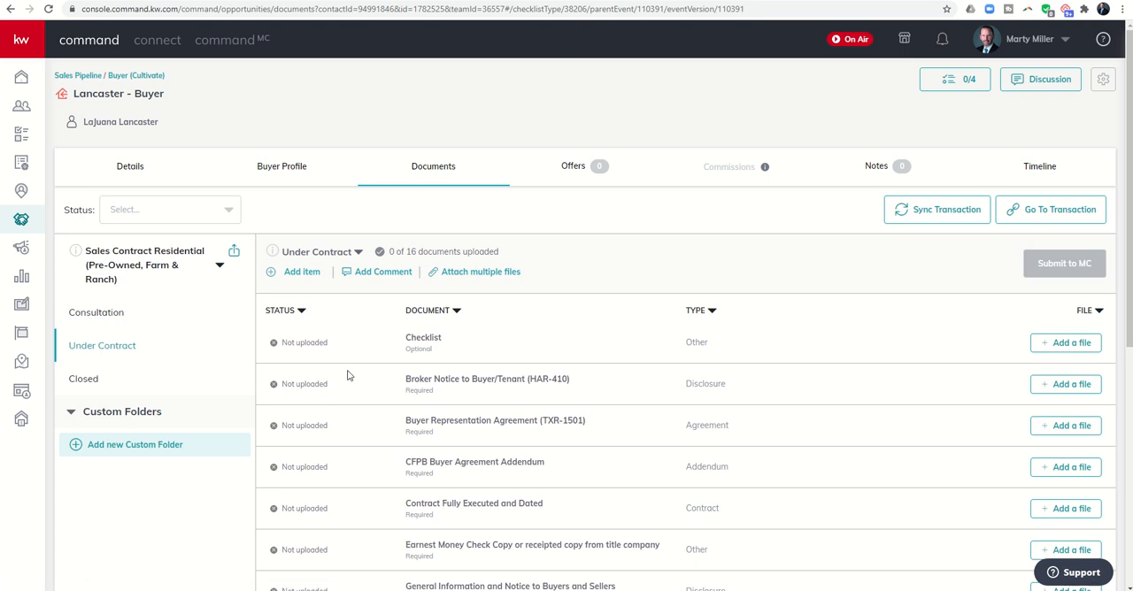
scroll("down", 3)
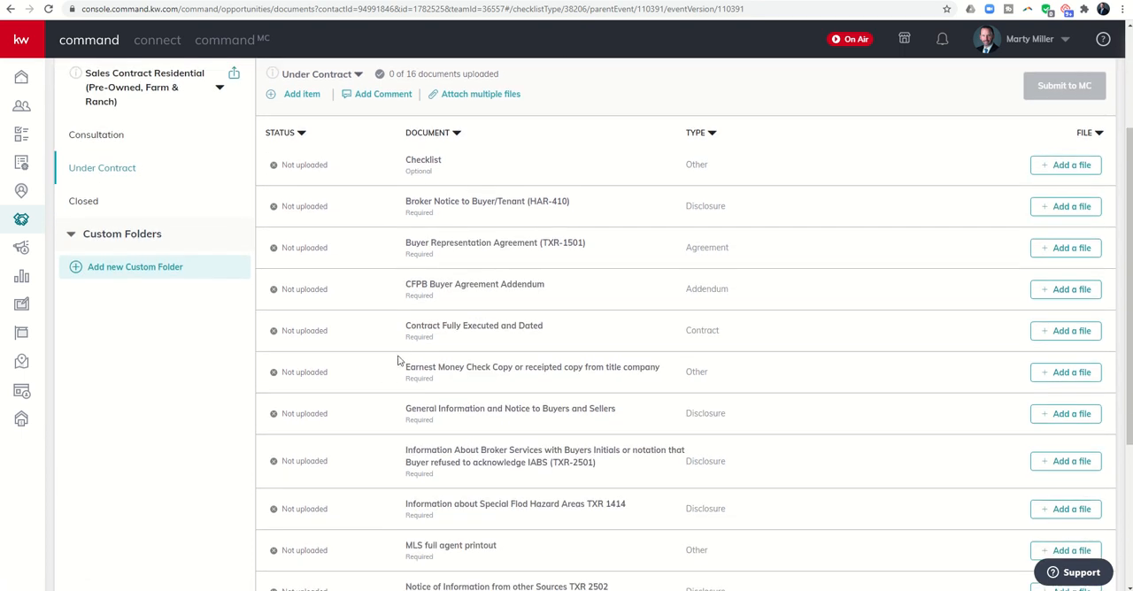
scroll("up", 3)
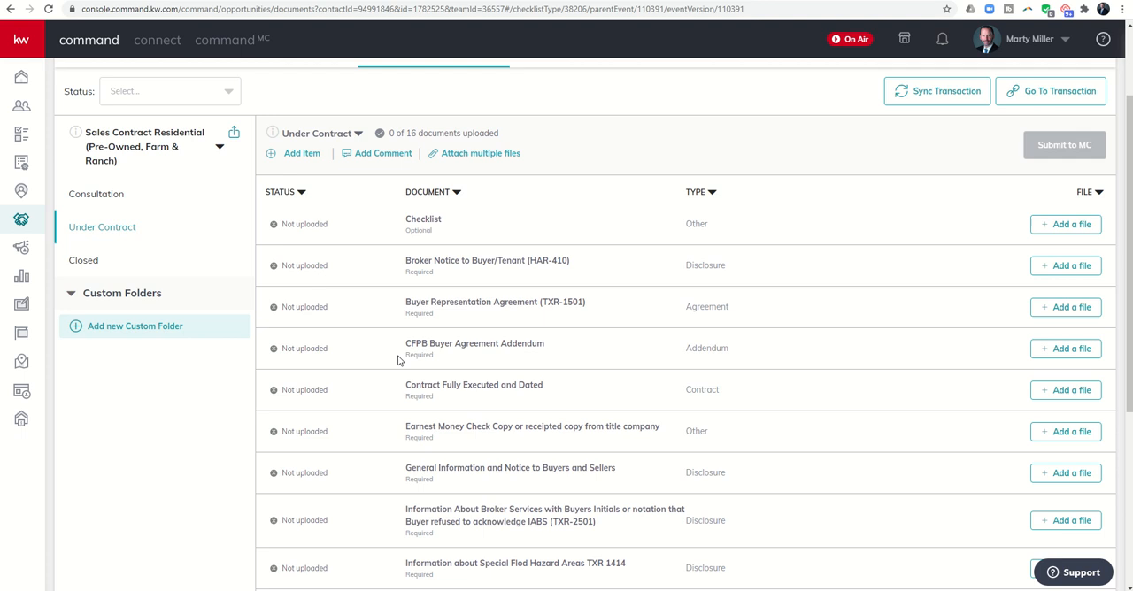
mouse_move(944, 288)
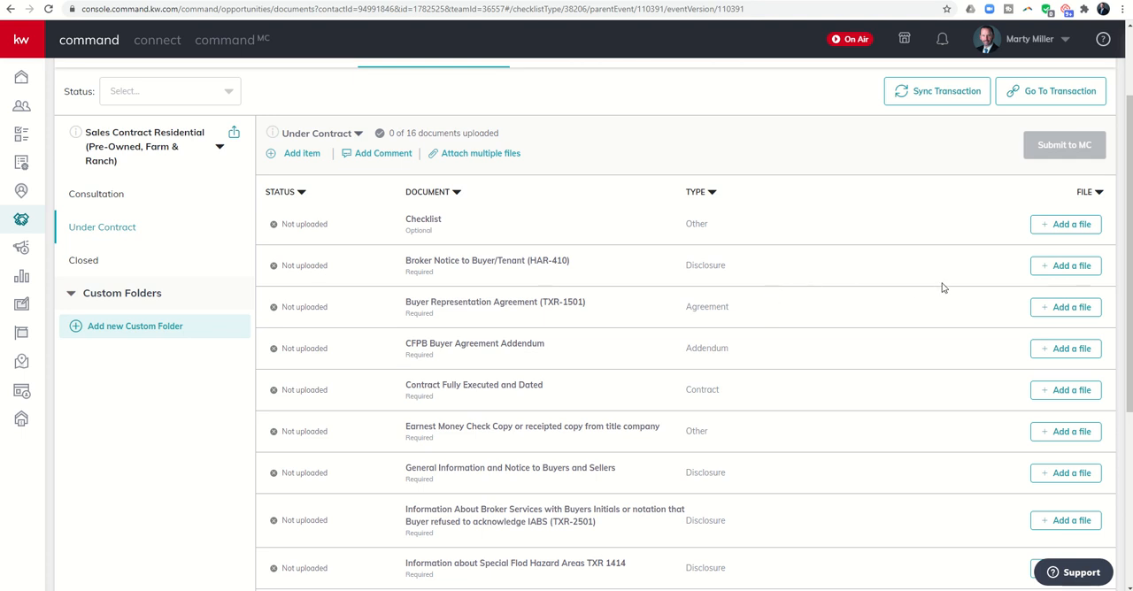
mouse_move(1066, 266)
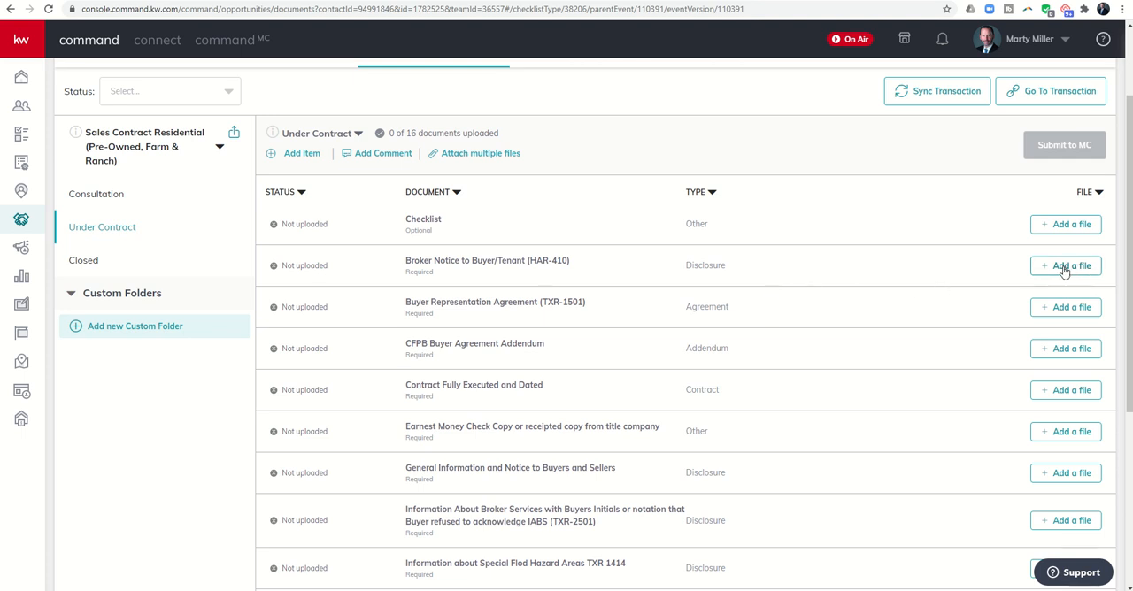
mouse_move(481, 154)
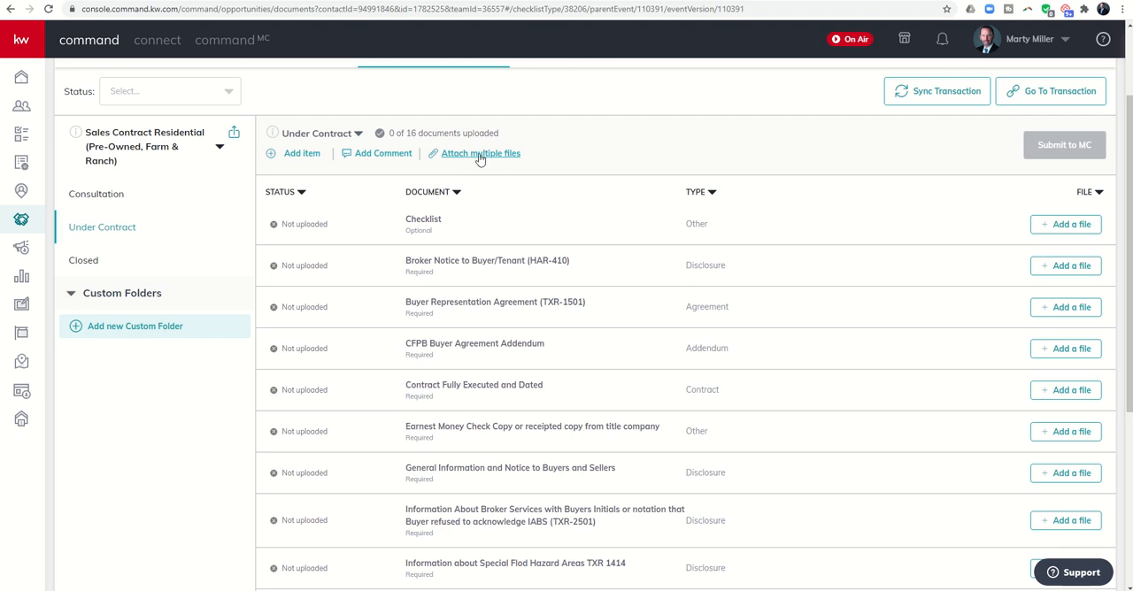
mouse_move(510, 139)
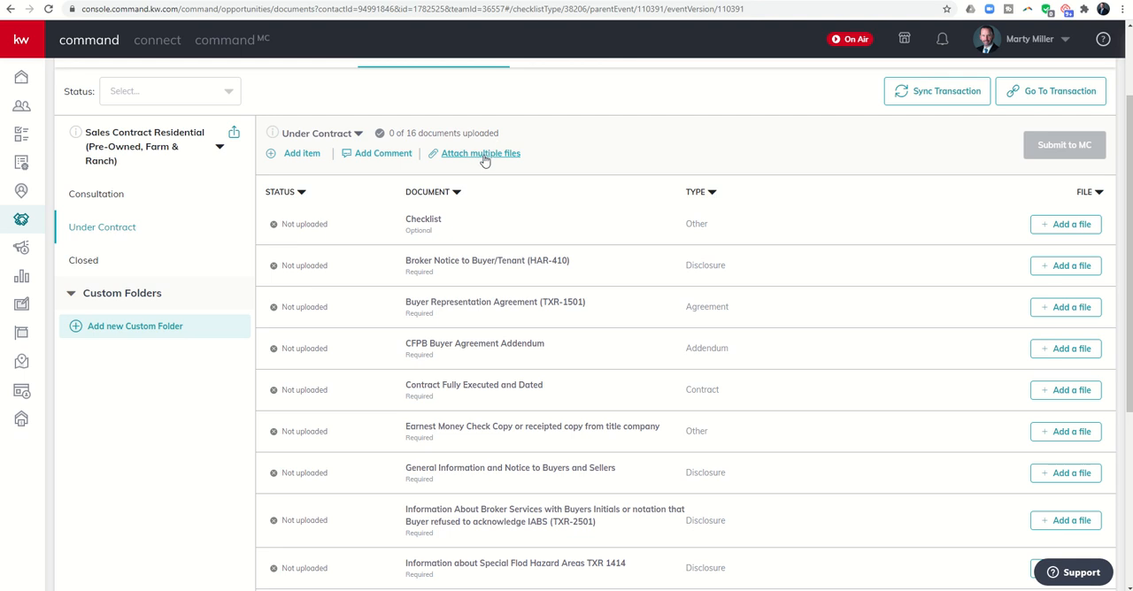
Start 'Add a file' to bring up the Attach files window in Manual mode and review its document list.
left_click(480, 153)
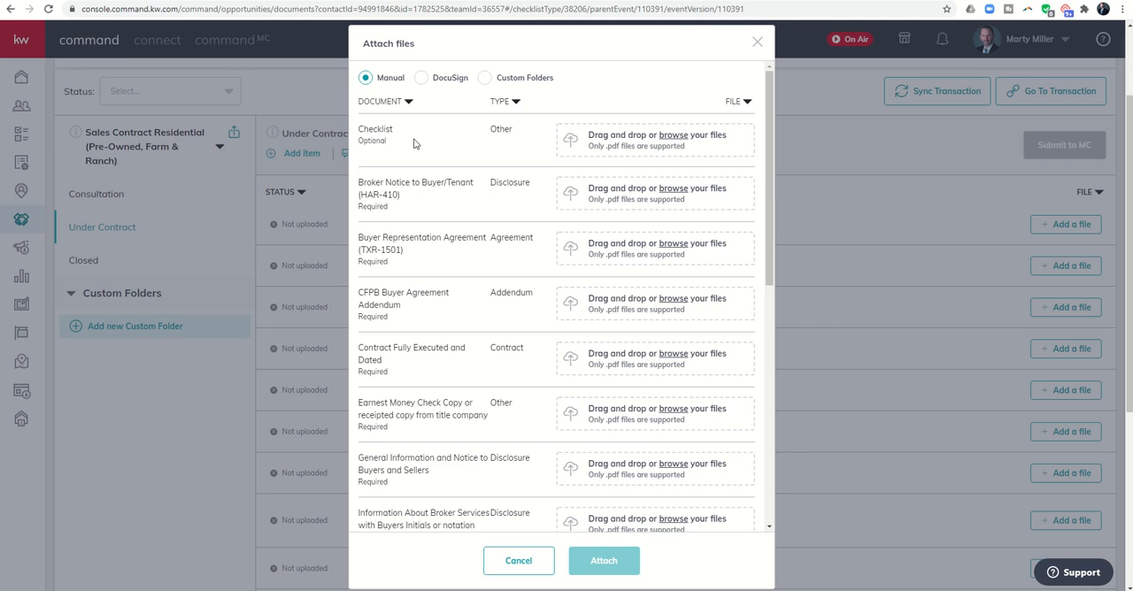
mouse_move(391, 150)
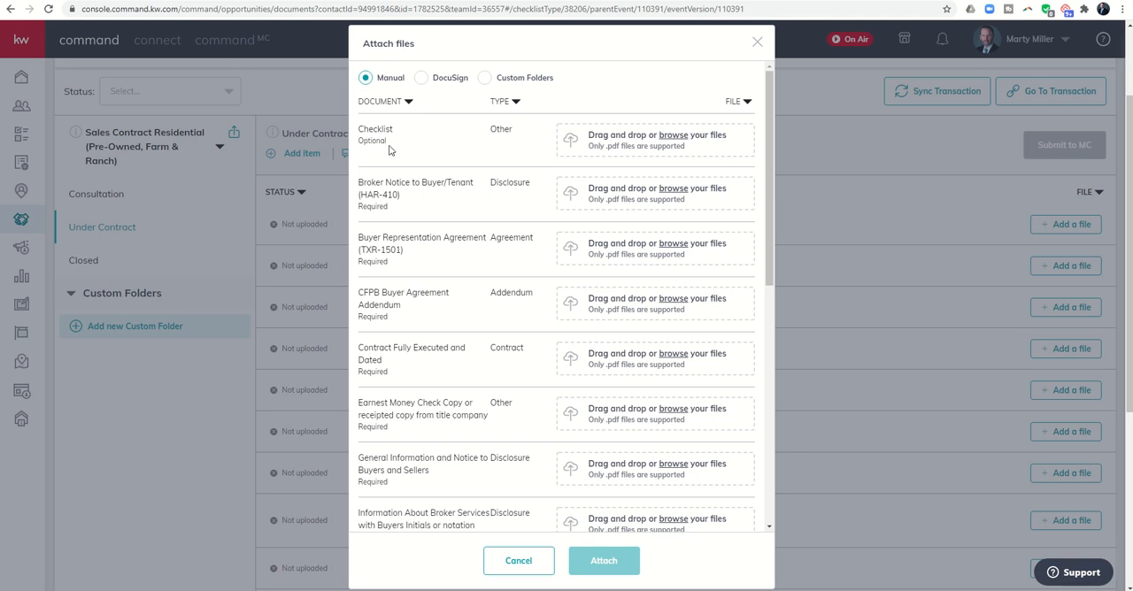
mouse_move(381, 175)
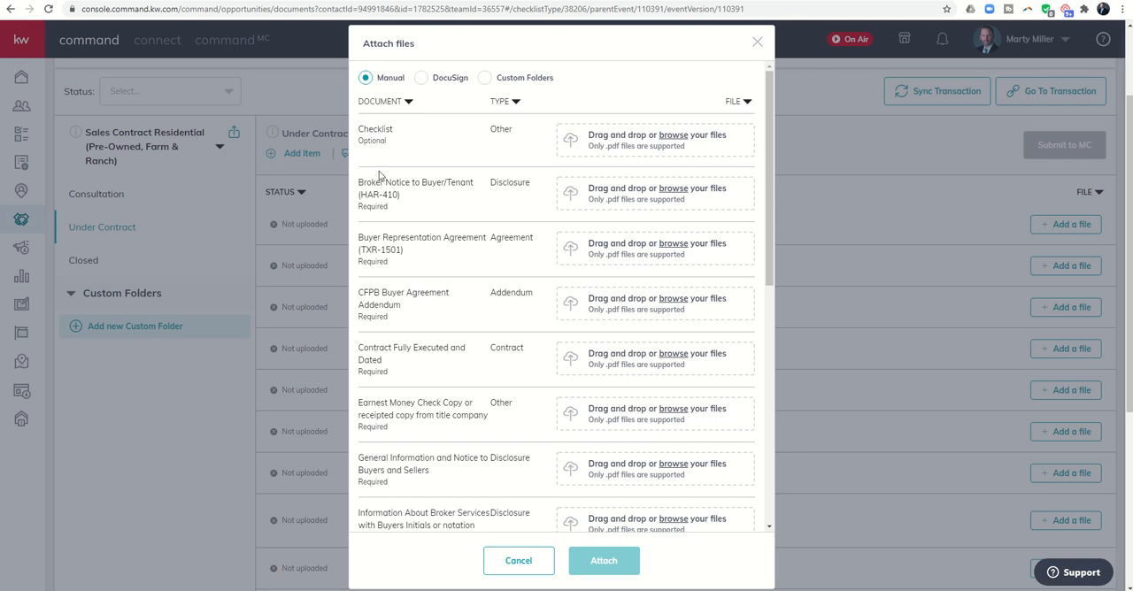
scroll("down", 3)
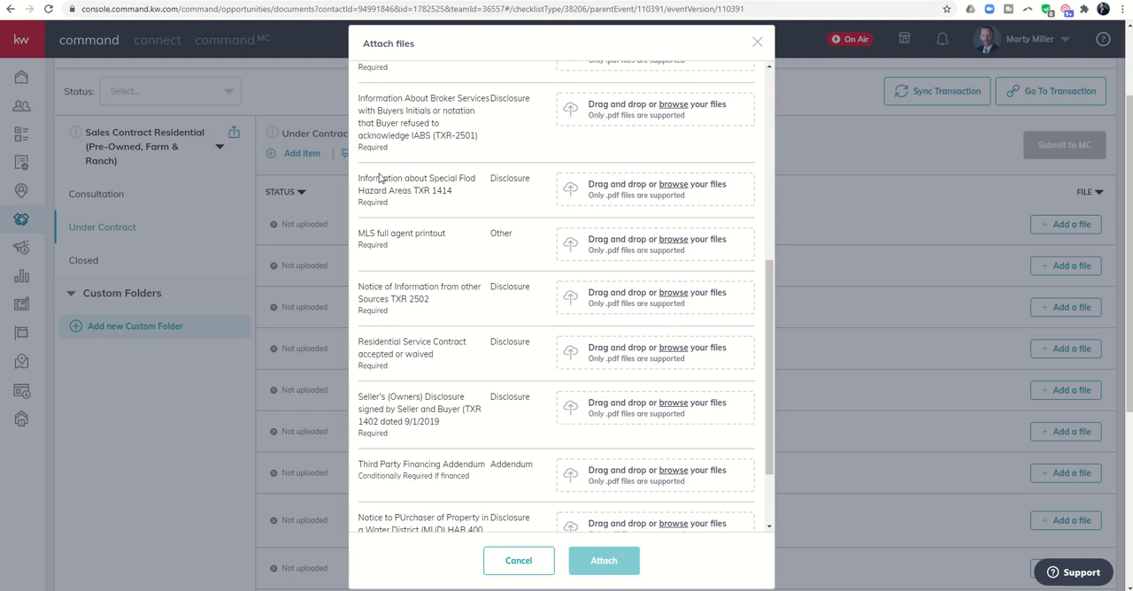
scroll("up", 3)
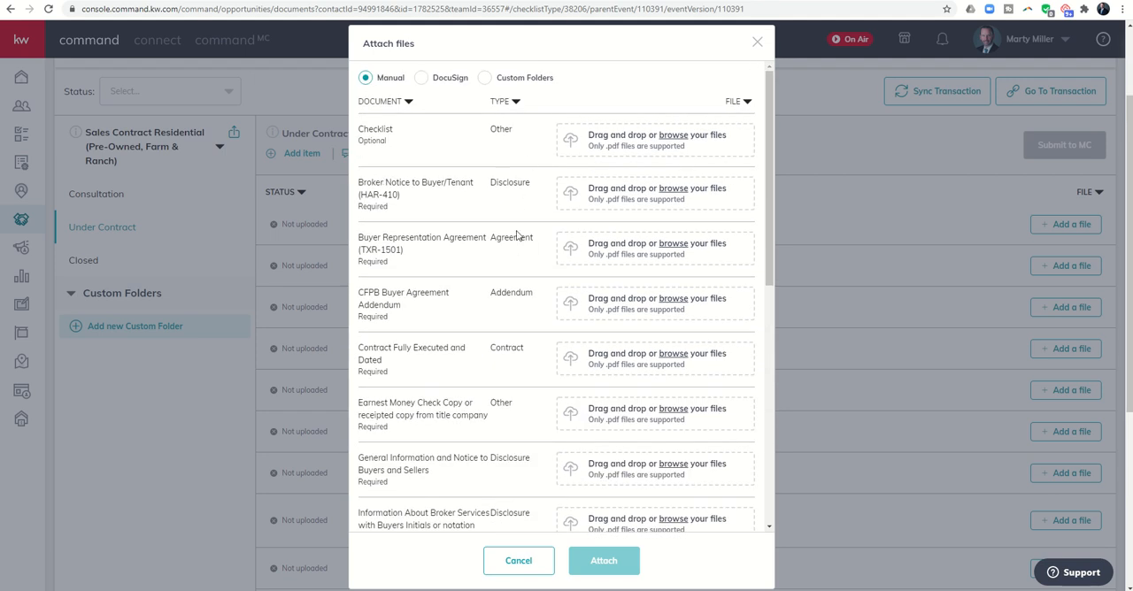
mouse_move(648, 147)
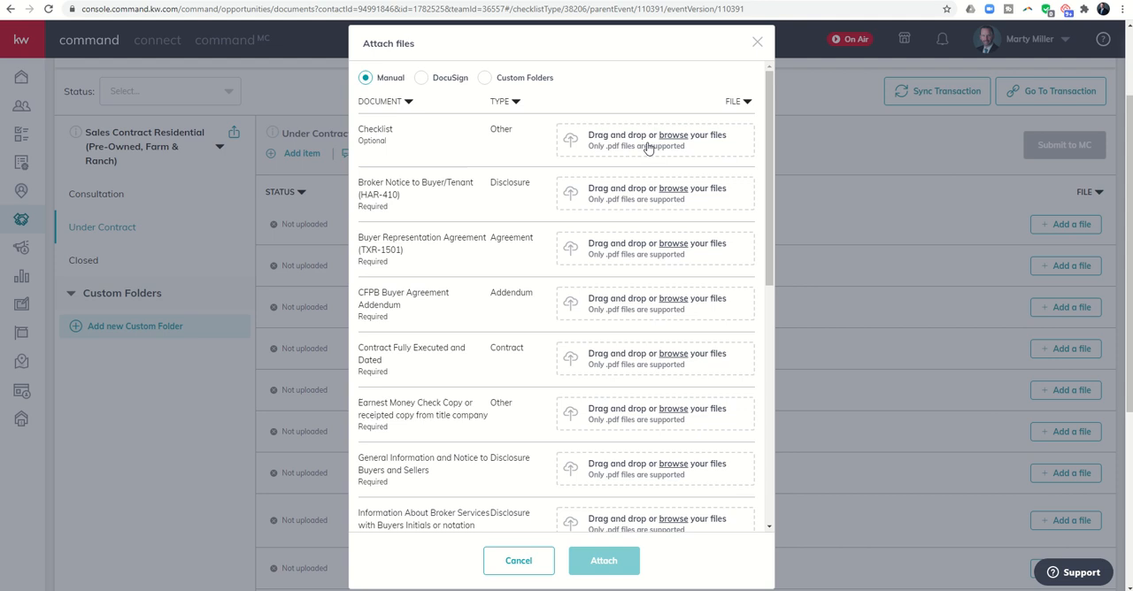
mouse_move(663, 148)
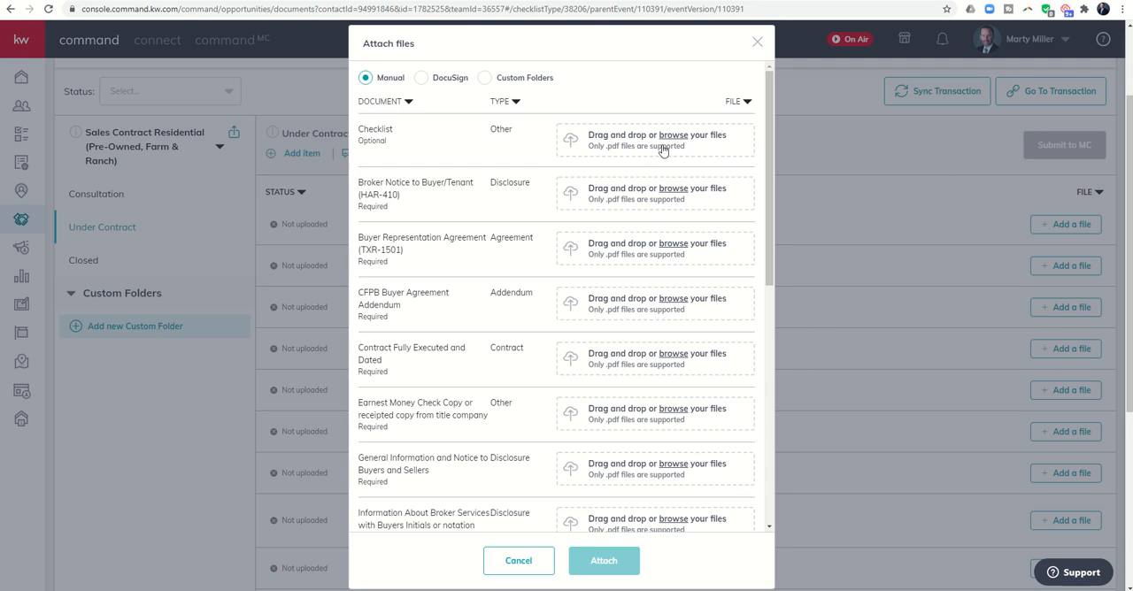
mouse_move(396, 81)
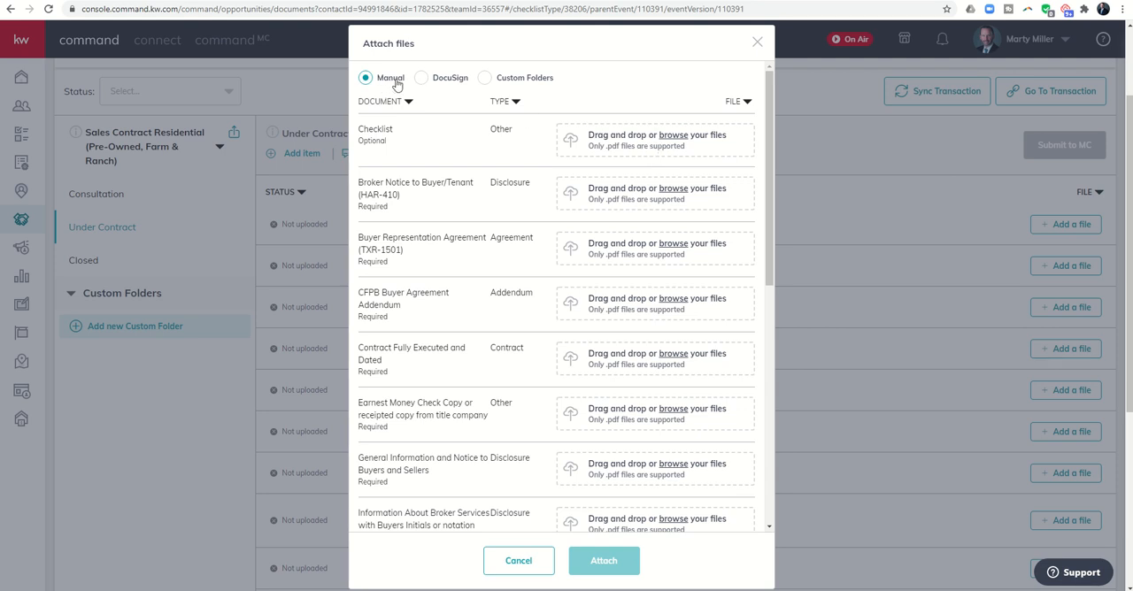
mouse_move(624, 146)
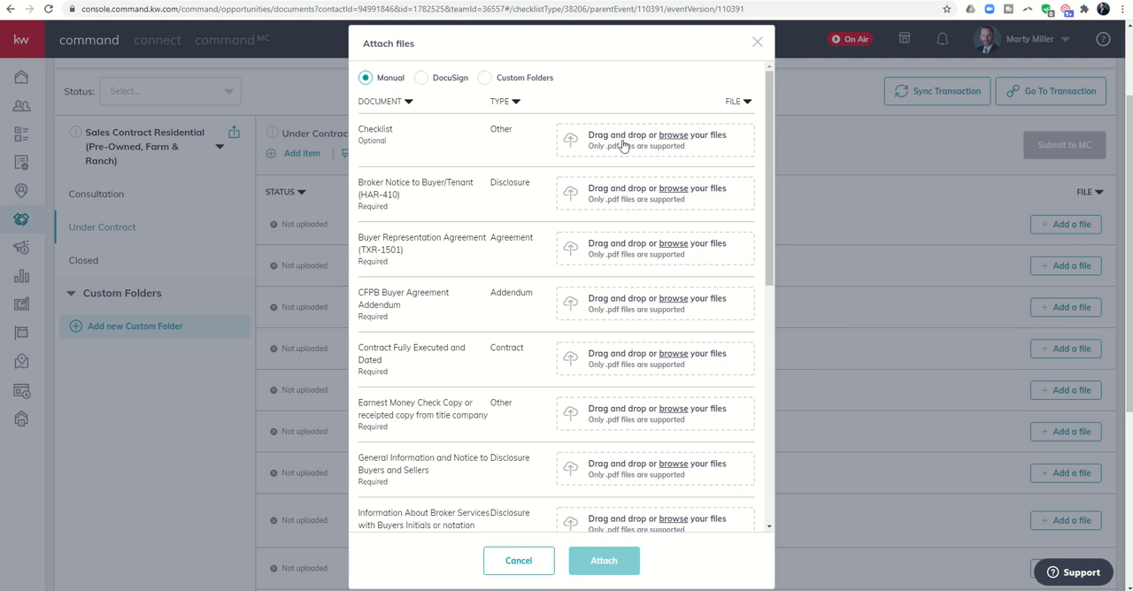
left_click(673, 135)
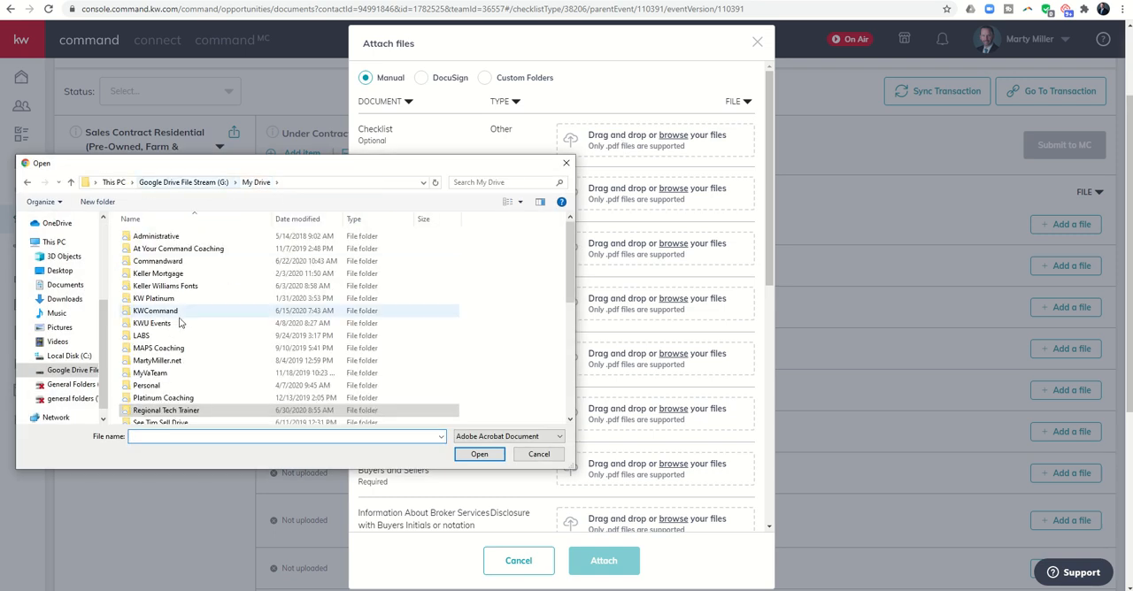
scroll("down", 3)
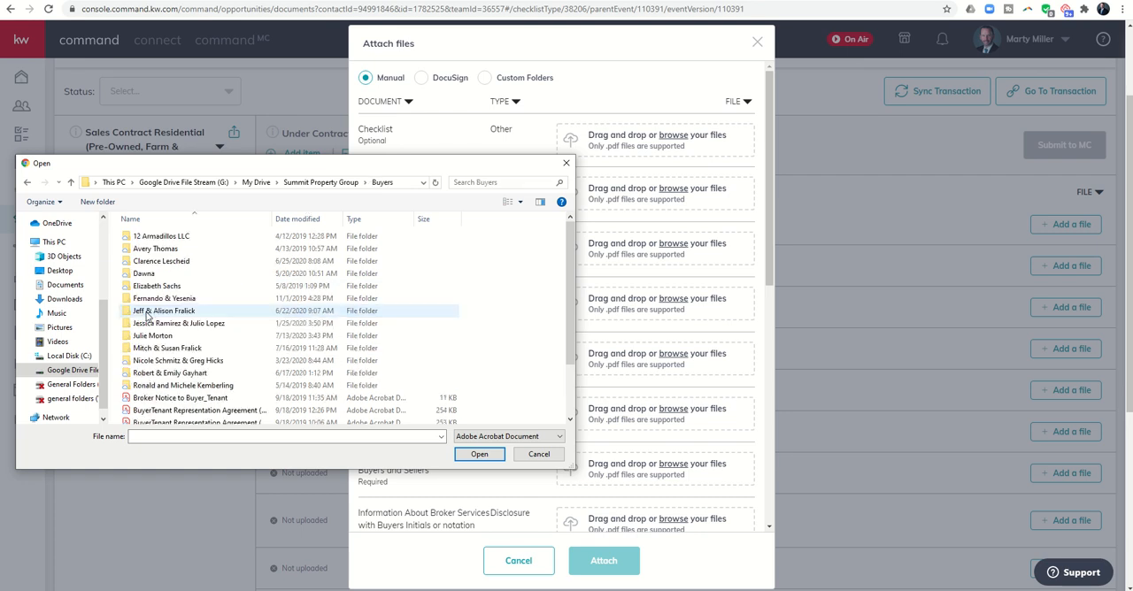
left_click(152, 335)
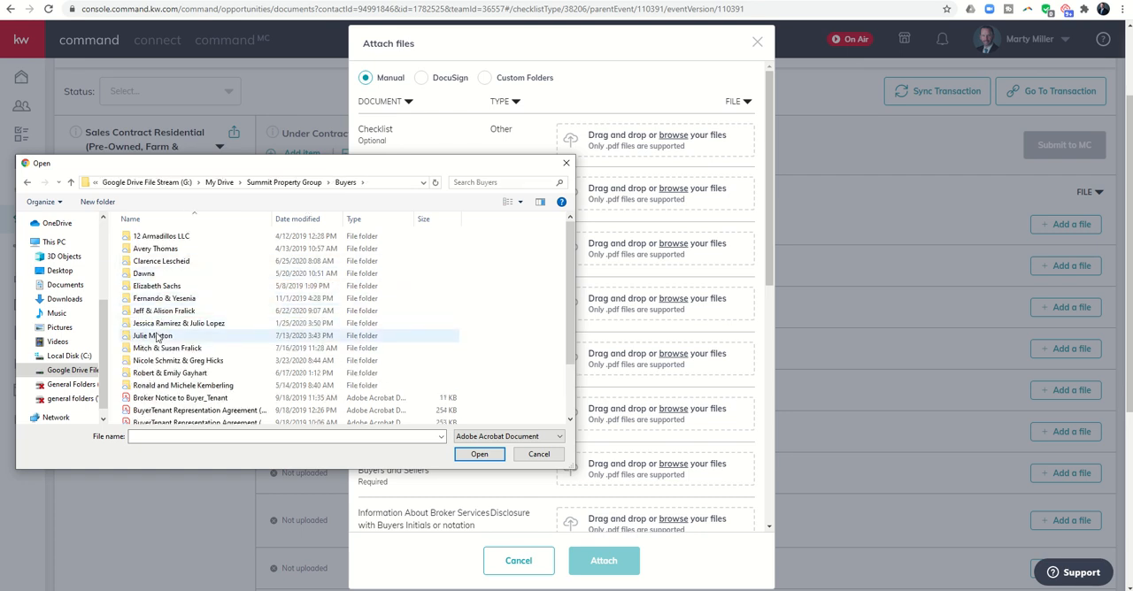
left_click(539, 454)
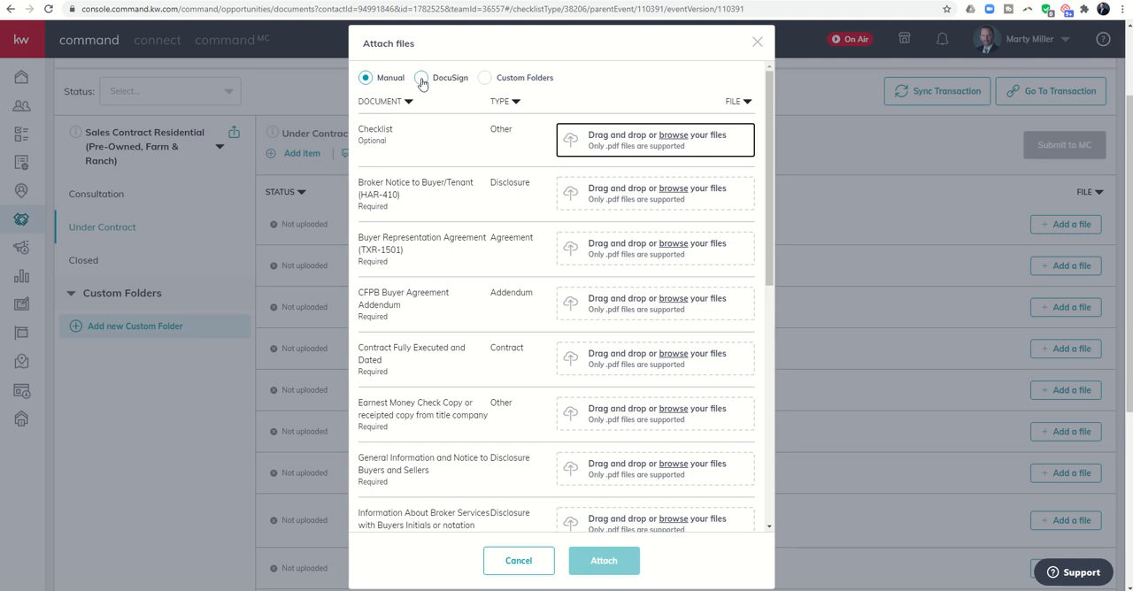
Switch the attach source to DocuSign and browse the files offered for the Broker Notice.
left_click(421, 78)
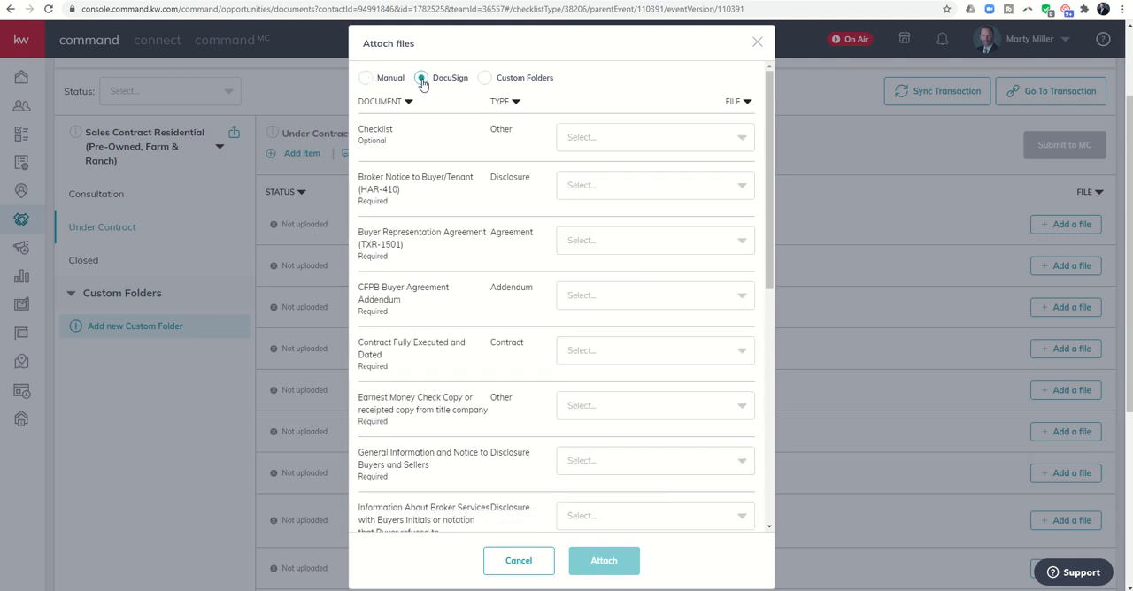
mouse_move(671, 149)
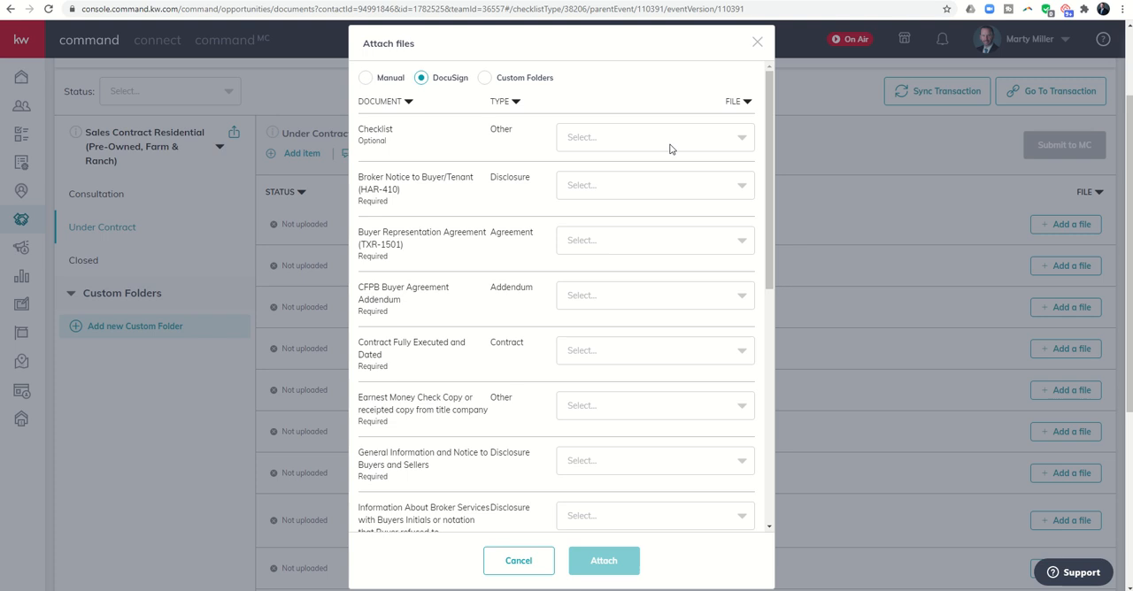
mouse_move(653, 272)
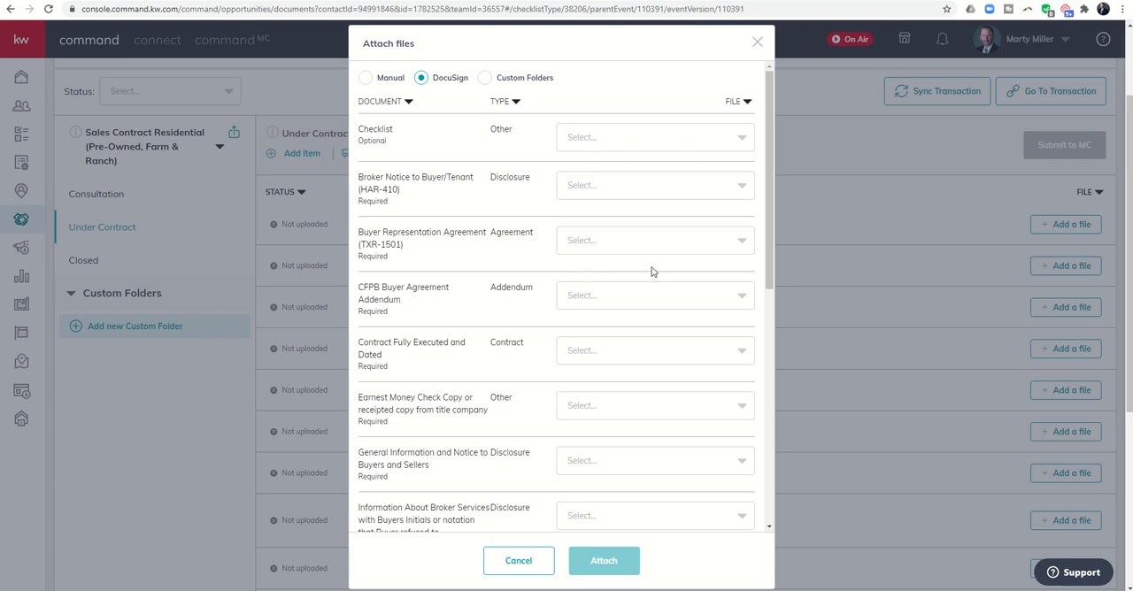
left_click(653, 185)
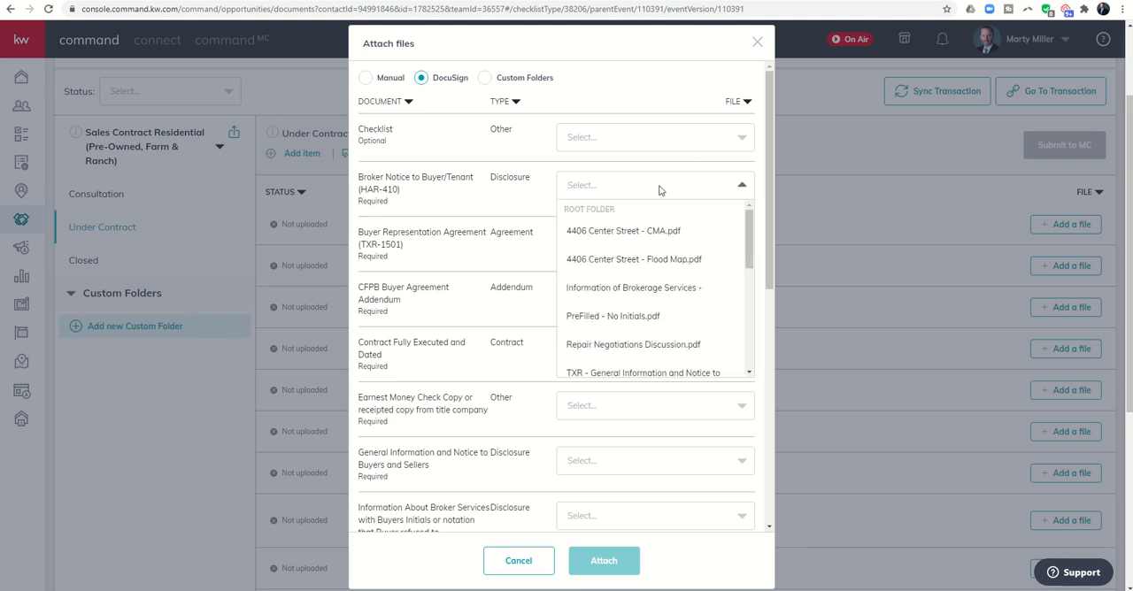
scroll("down", 3)
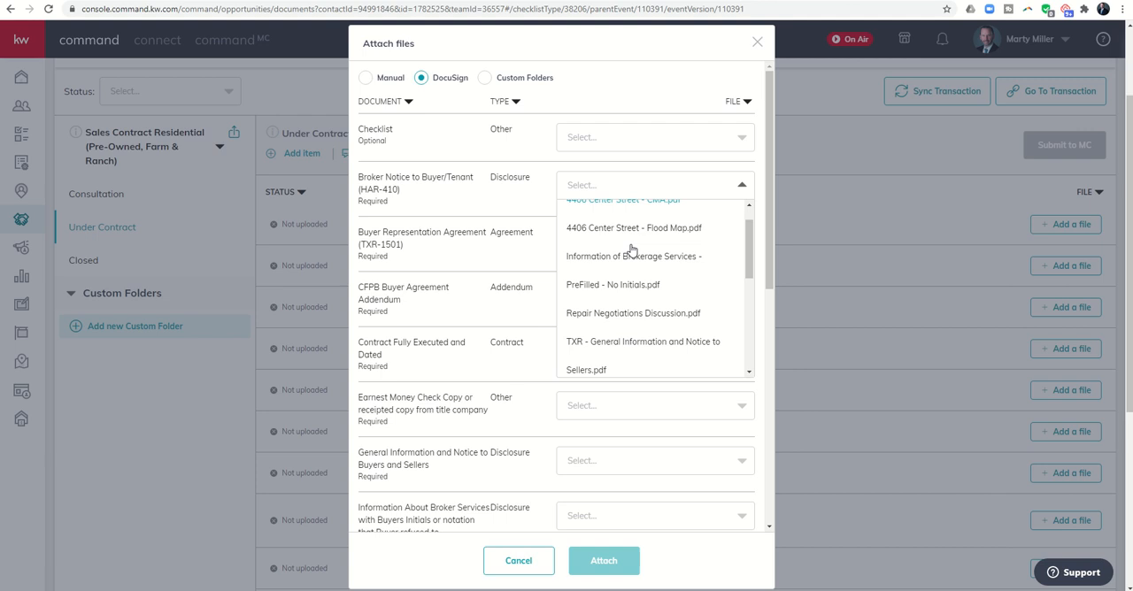
scroll("down", 3)
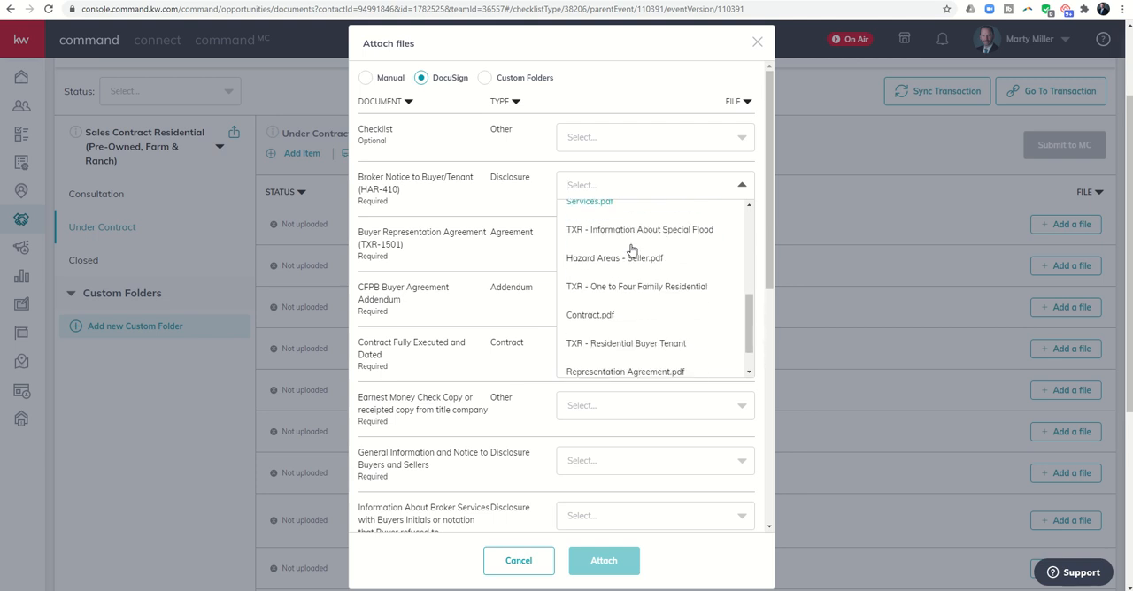
scroll("down", 3)
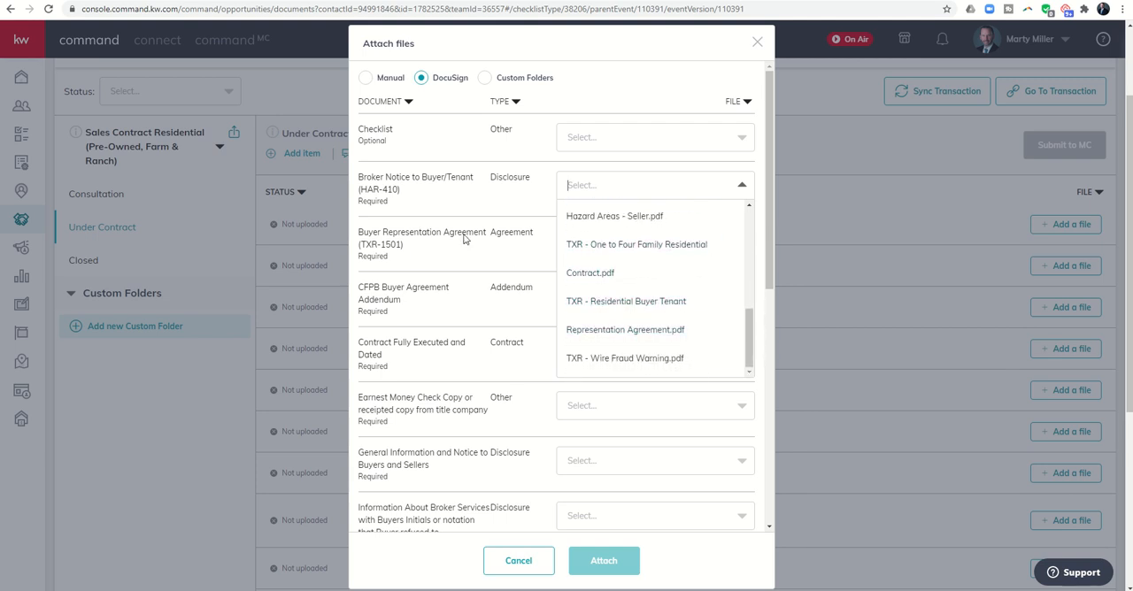
Assign the TXR Residential Buyer Tenant Representation Agreement and One to Four Family Residential Contract files to their items.
left_click(655, 240)
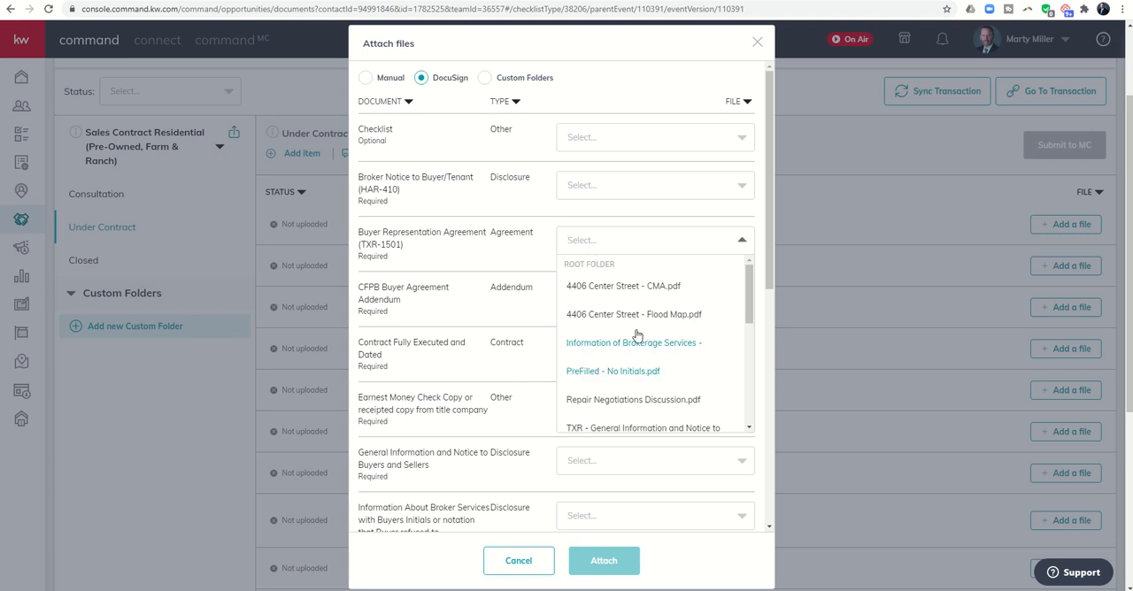
scroll("down", 3)
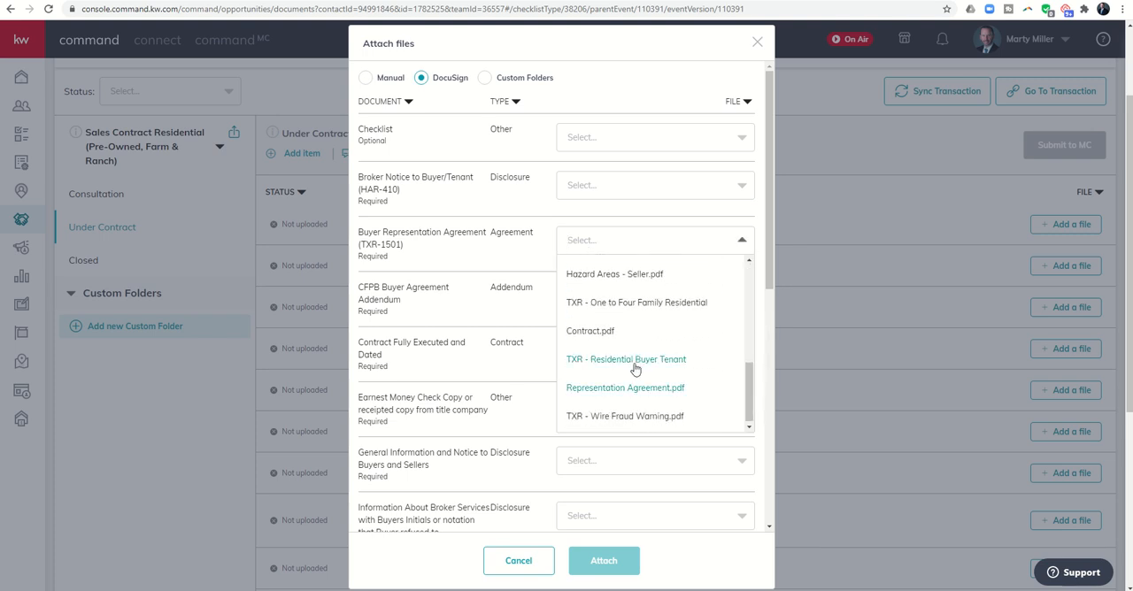
left_click(625, 373)
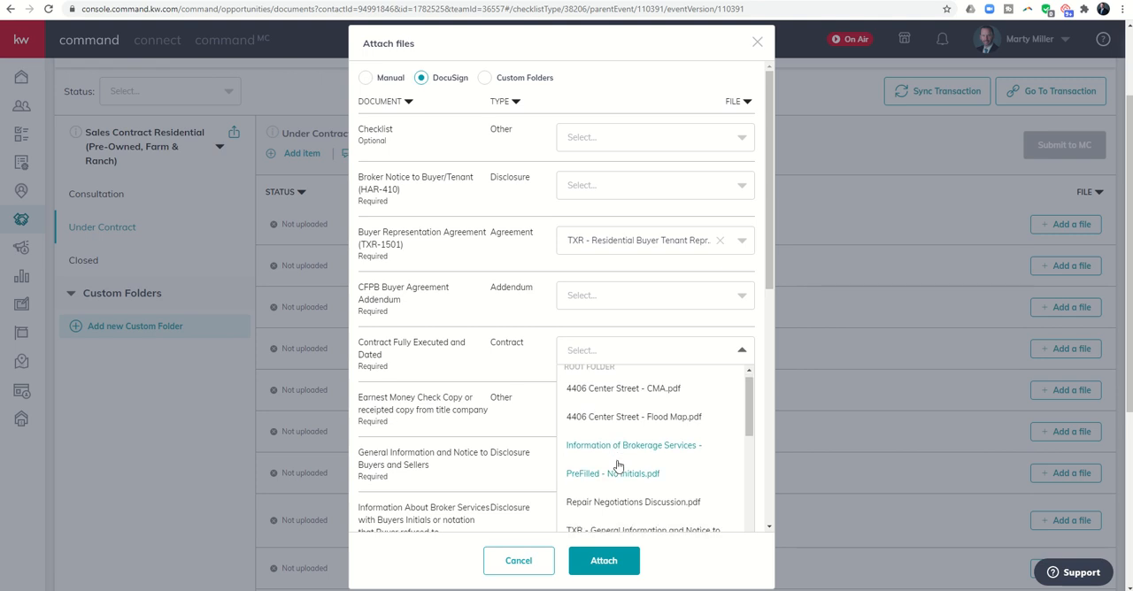
scroll("down", 3)
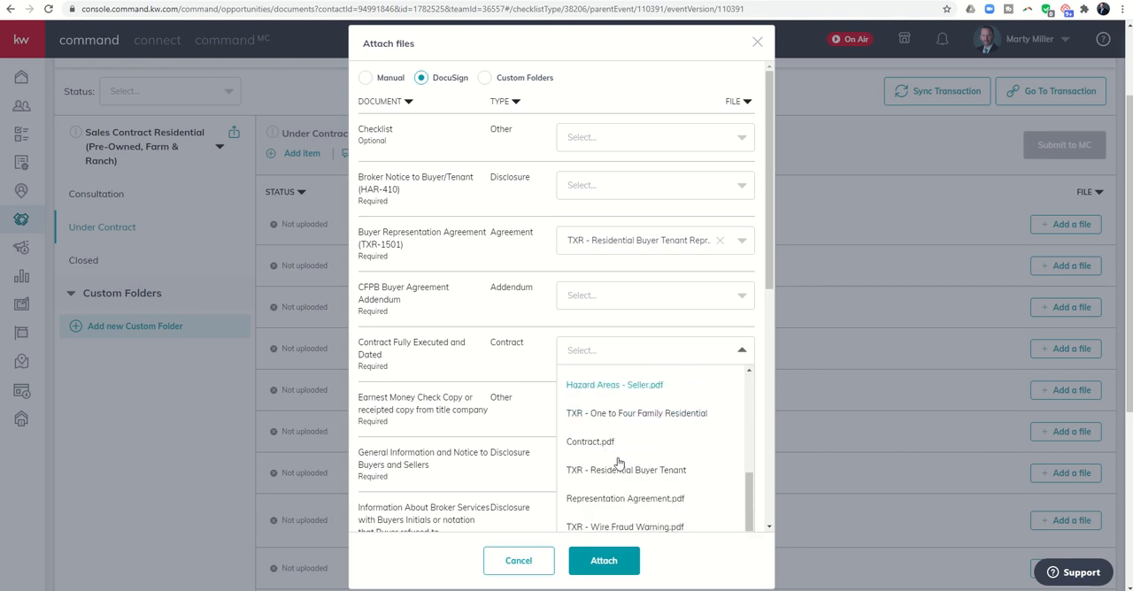
left_click(635, 413)
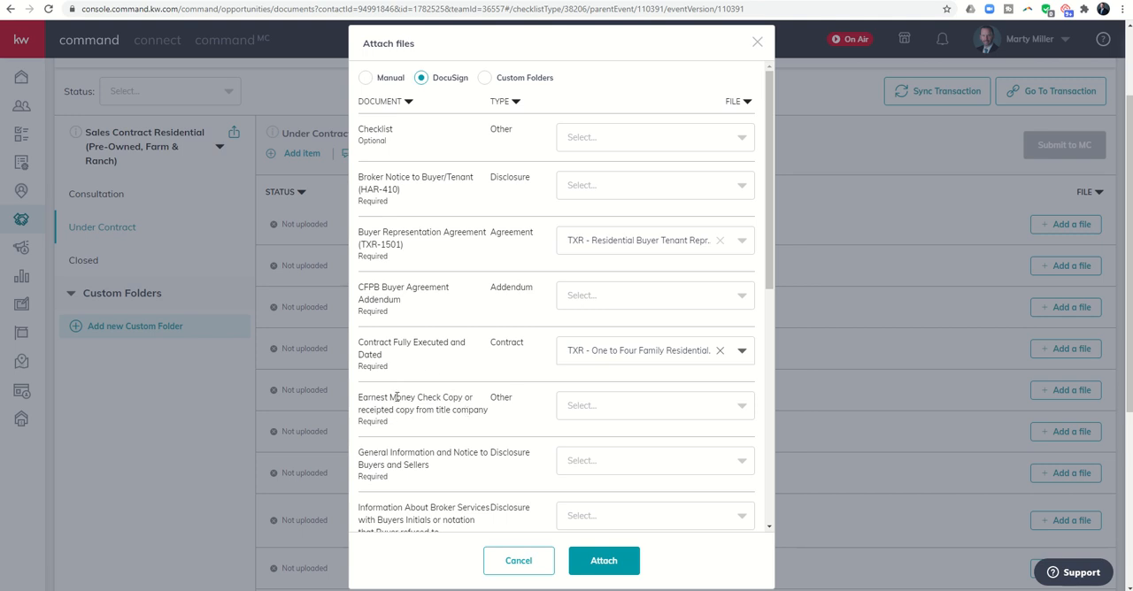
mouse_move(630, 407)
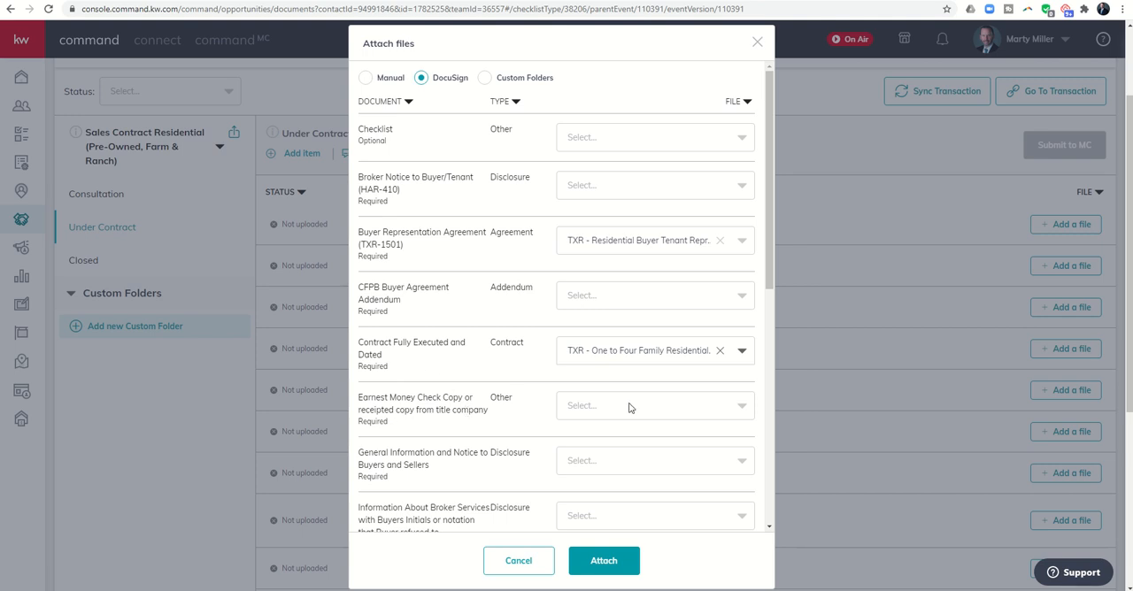
left_click(653, 406)
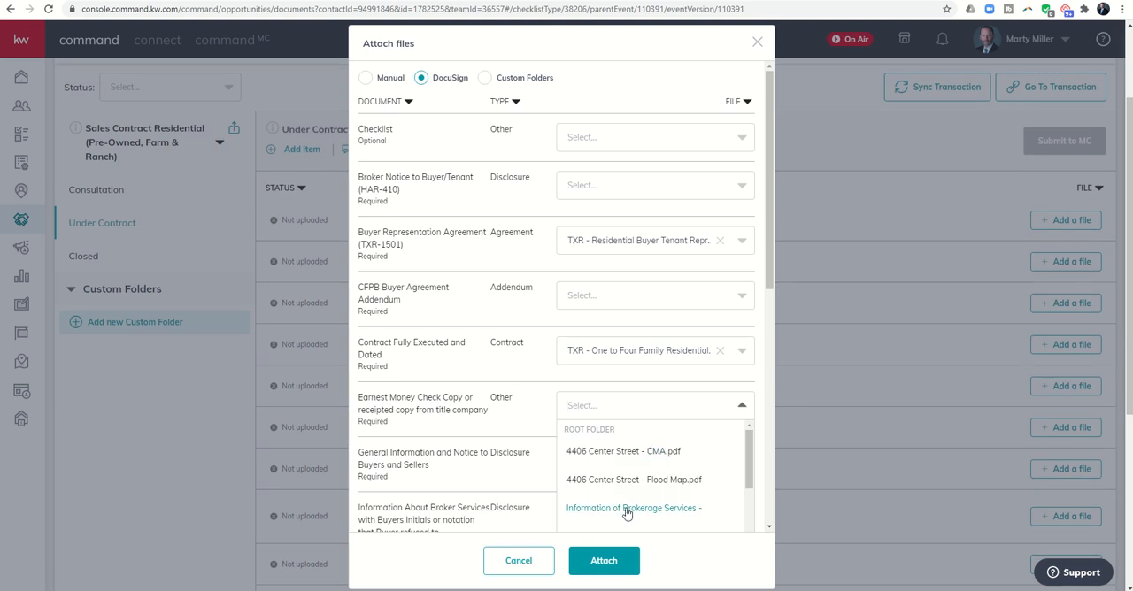
mouse_move(623, 480)
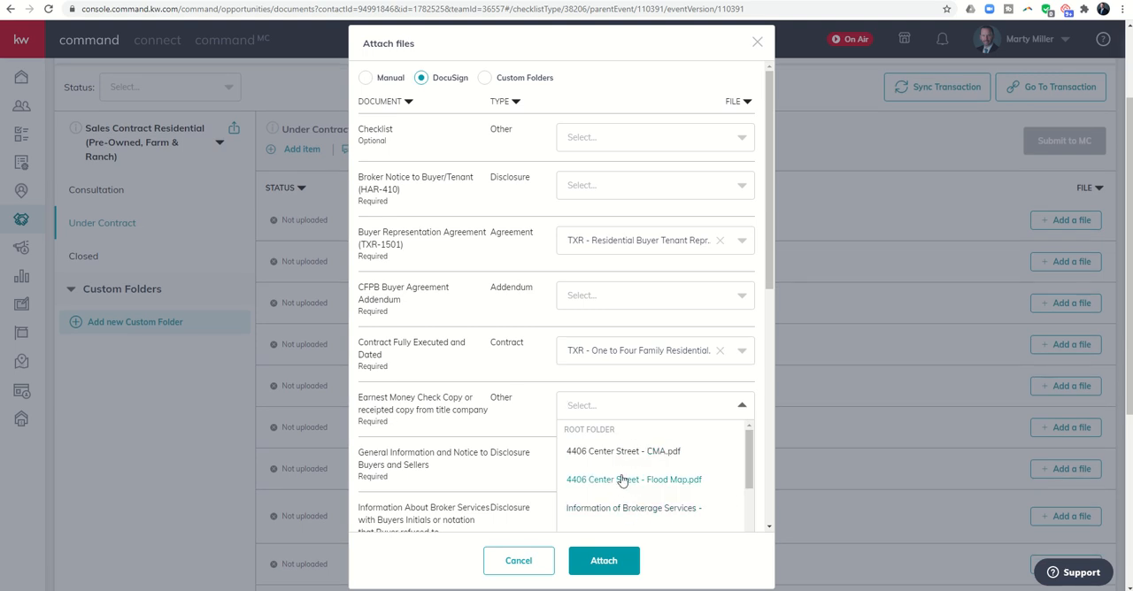
scroll("down", 3)
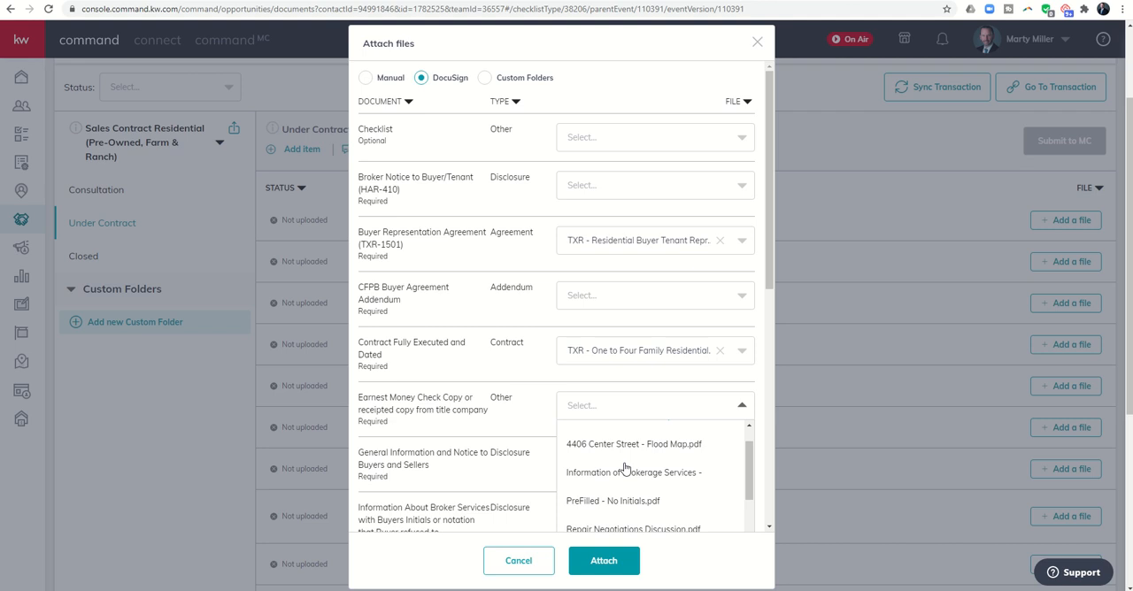
scroll("down", 3)
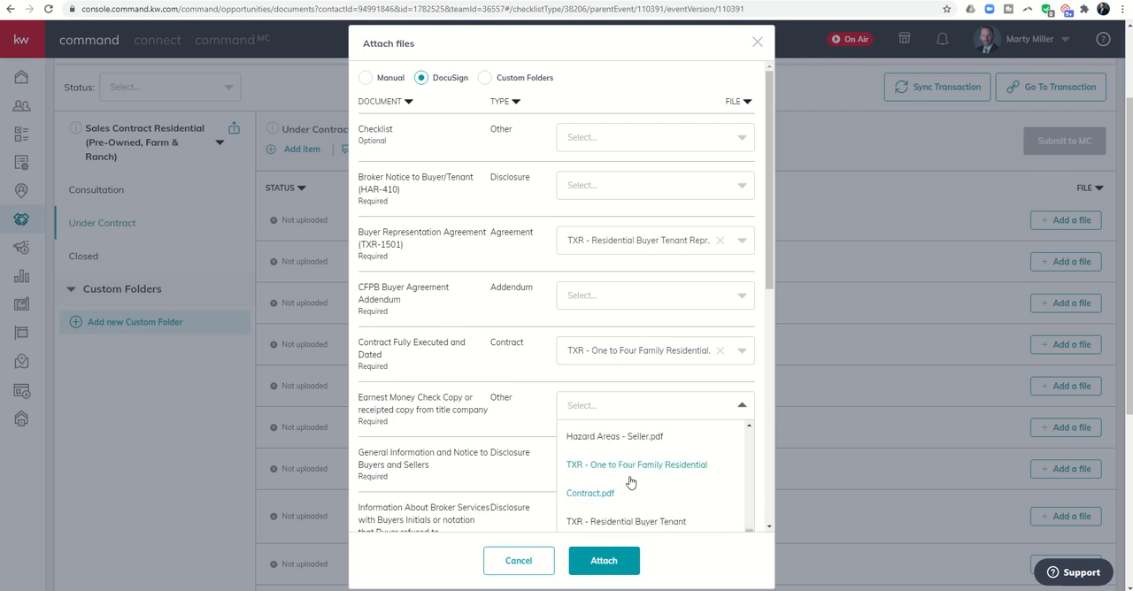
mouse_move(529, 377)
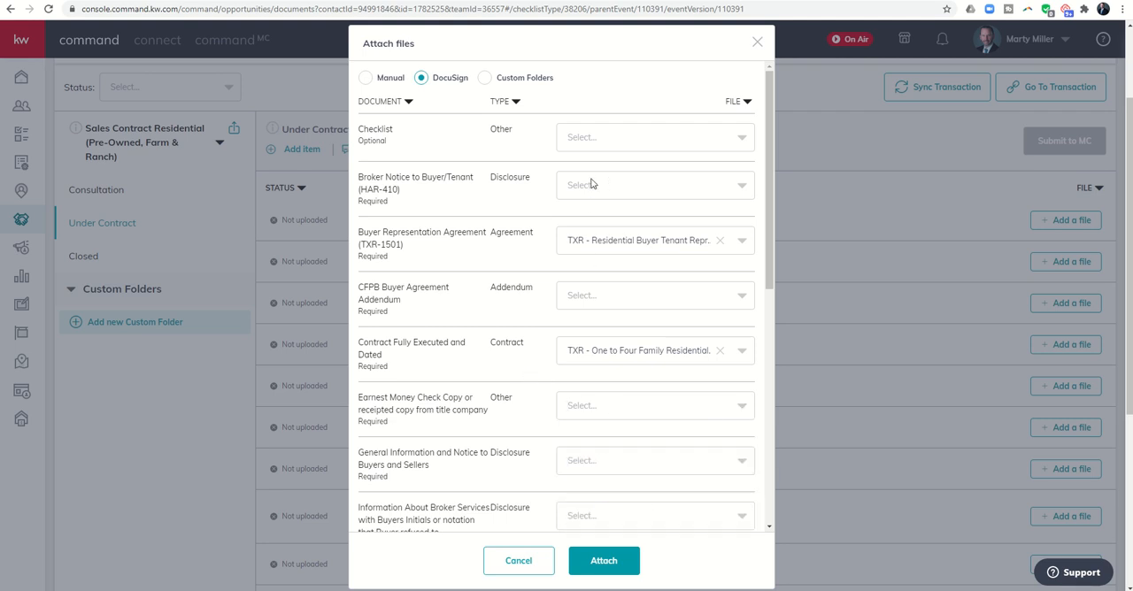
mouse_move(641, 281)
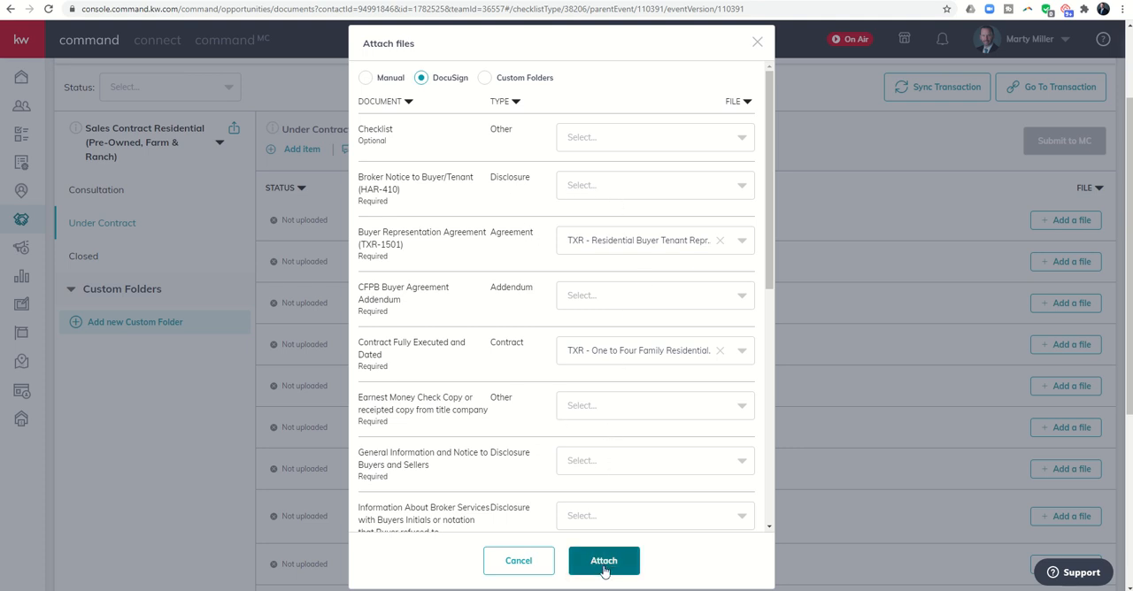
Attach both matched files, then remove the Buyer Representation Agreement's PDF, leaving 1 of 16 uploaded.
left_click(603, 560)
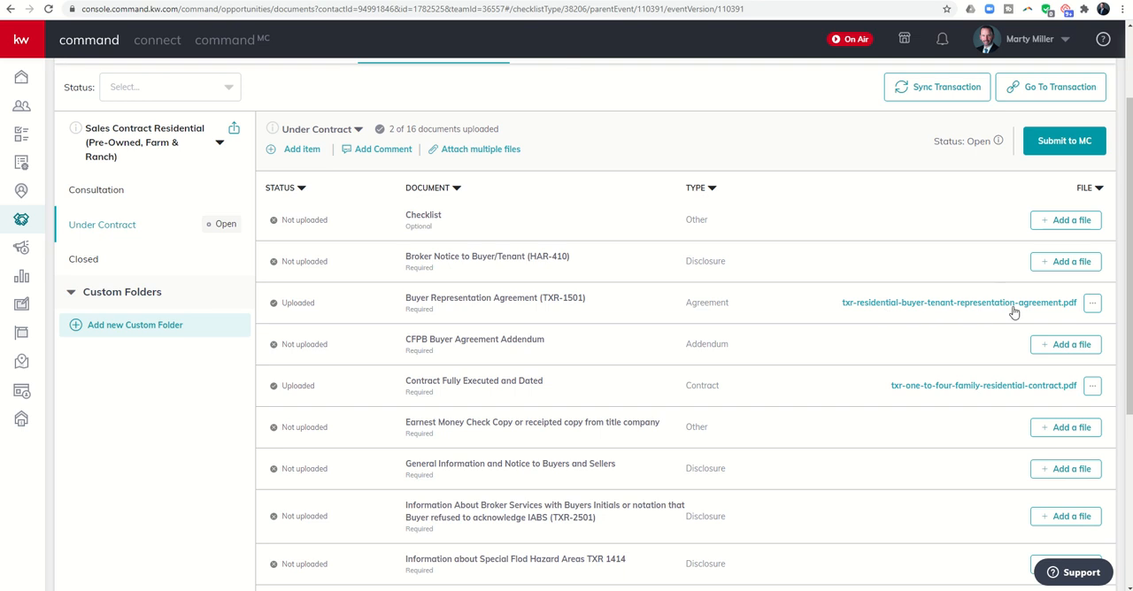
mouse_move(512, 312)
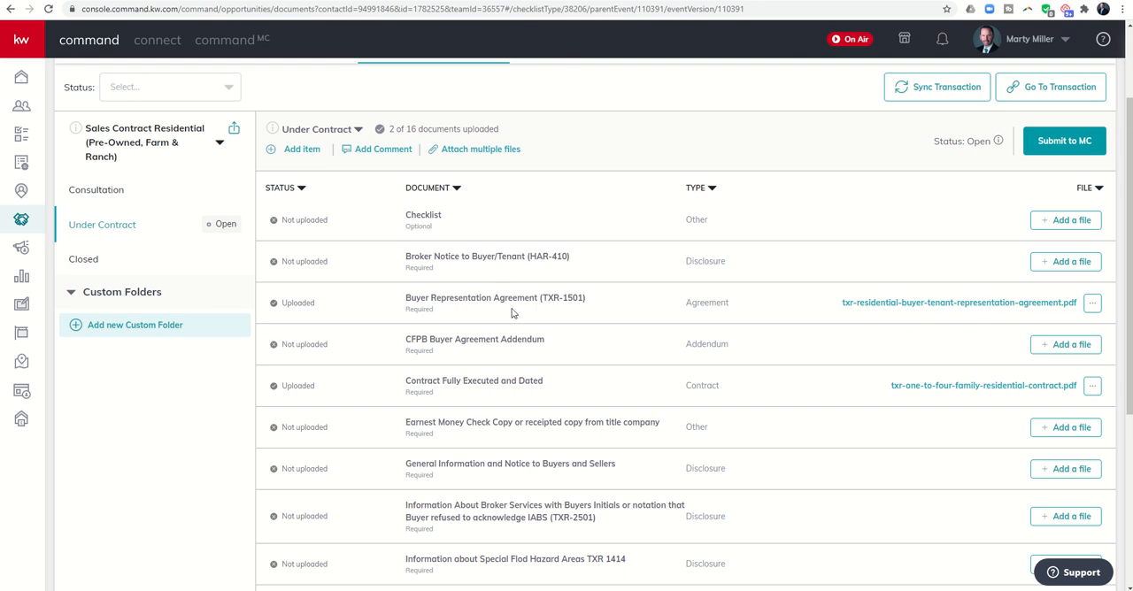
mouse_move(932, 307)
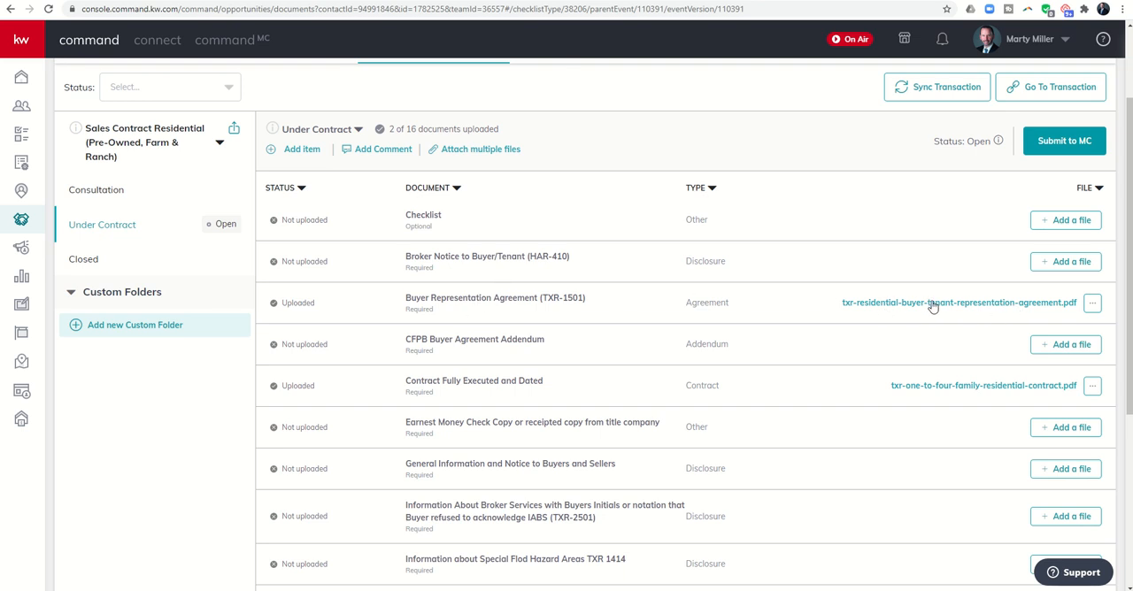
left_click(1093, 303)
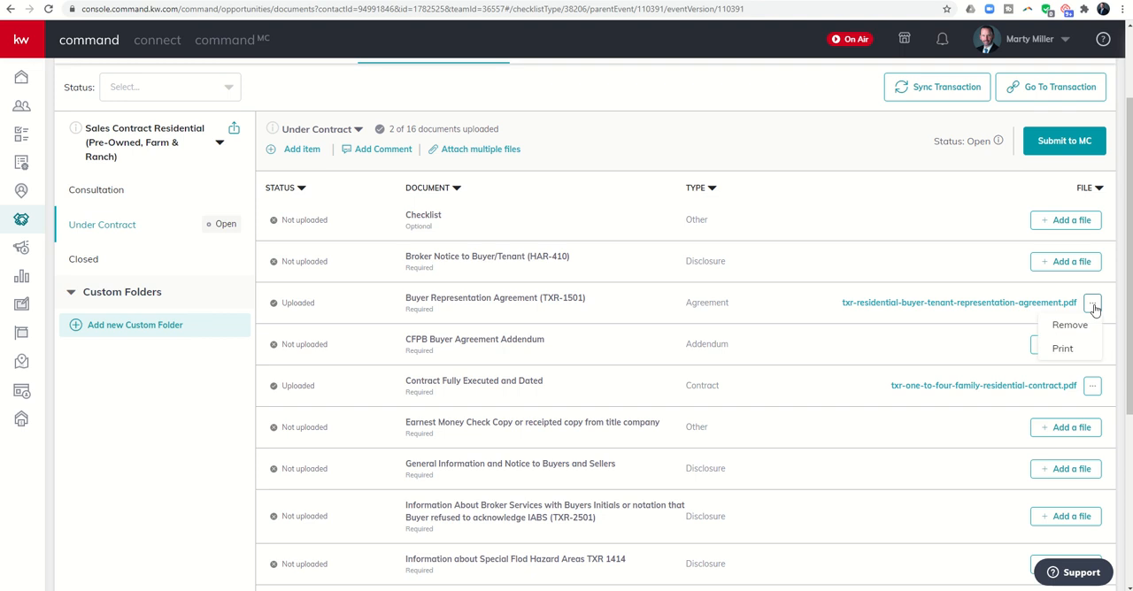
left_click(1069, 325)
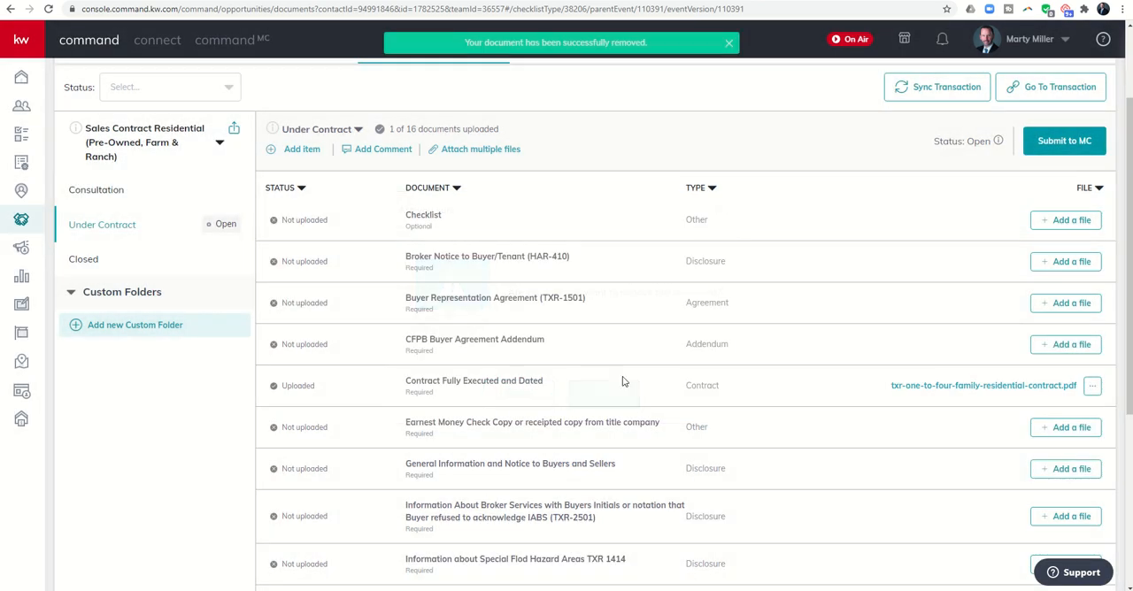
Re-assign the DocuSign TXR Residential Buyer Tenant Representation Agreement.pdf to the Buyer Representation Agreement item.
left_click(1066, 303)
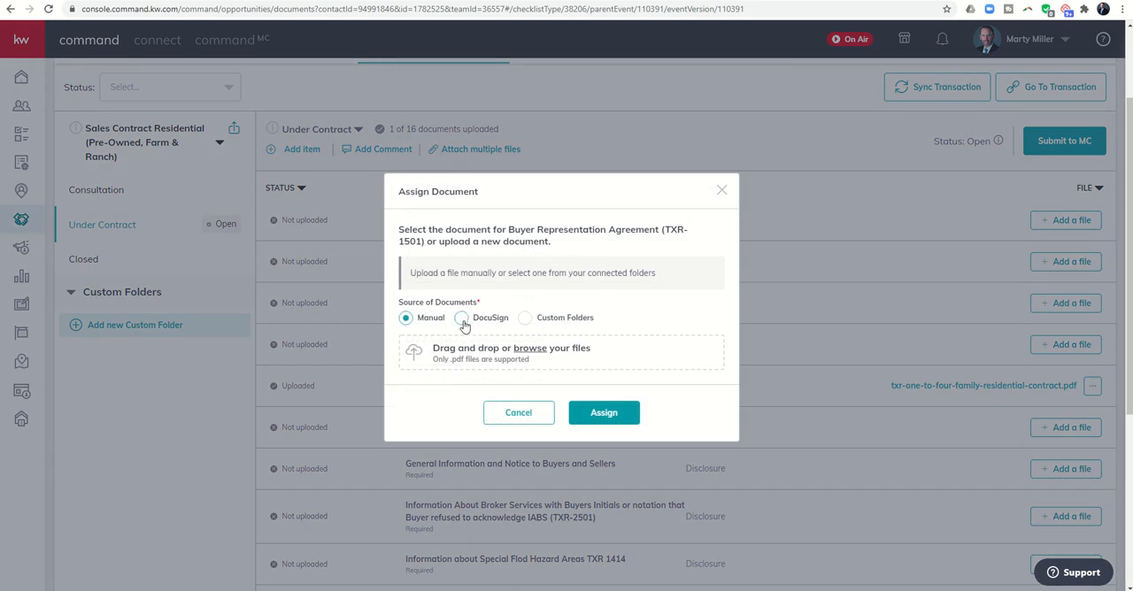
left_click(462, 318)
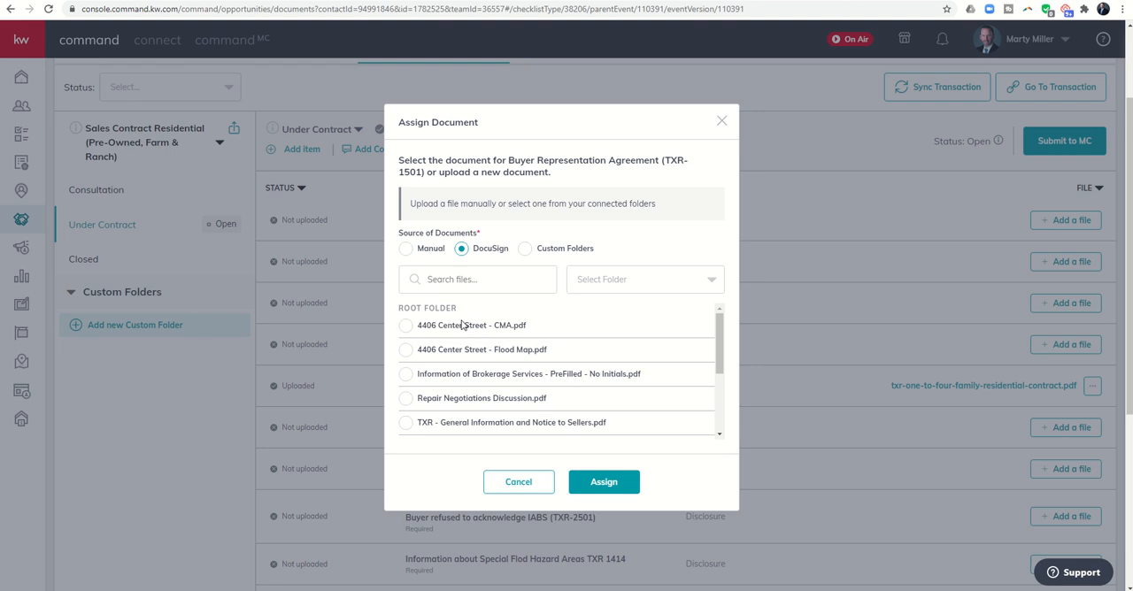
scroll("down", 3)
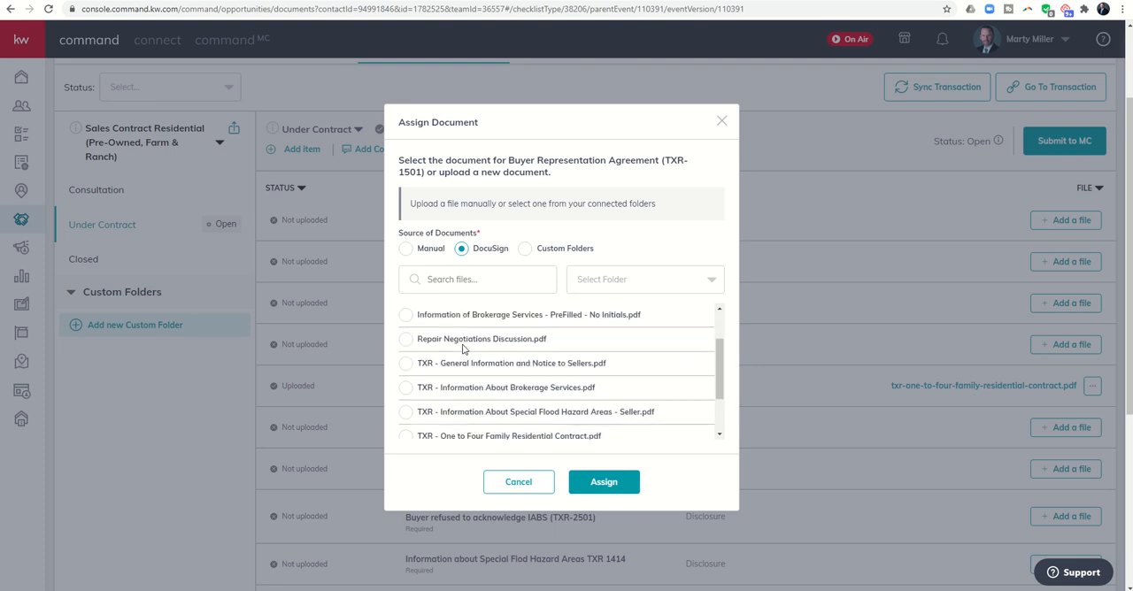
scroll("down", 3)
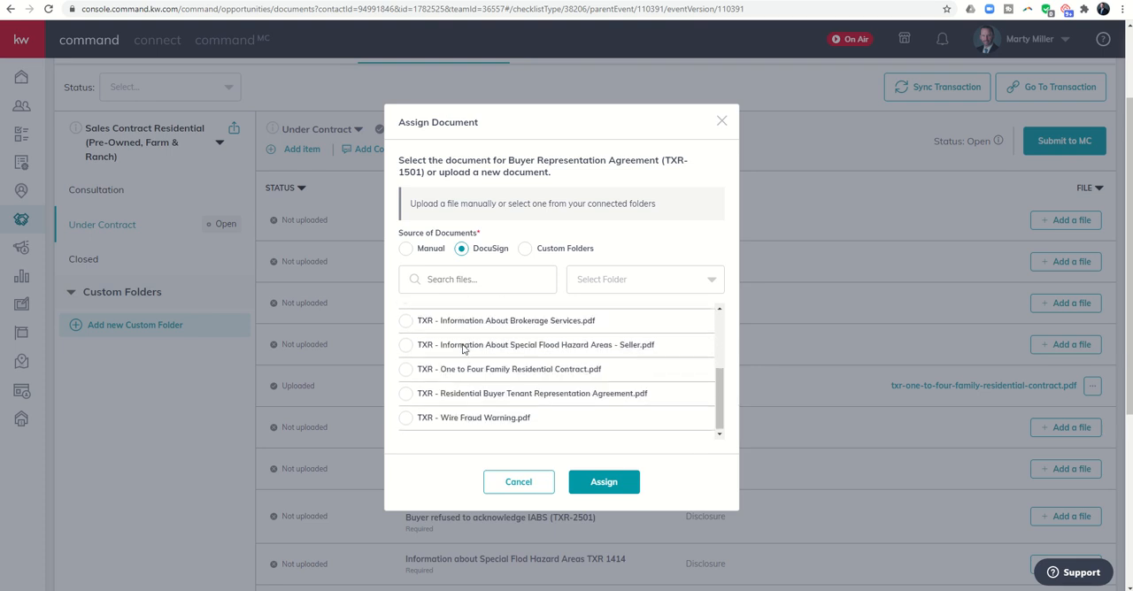
left_click(406, 393)
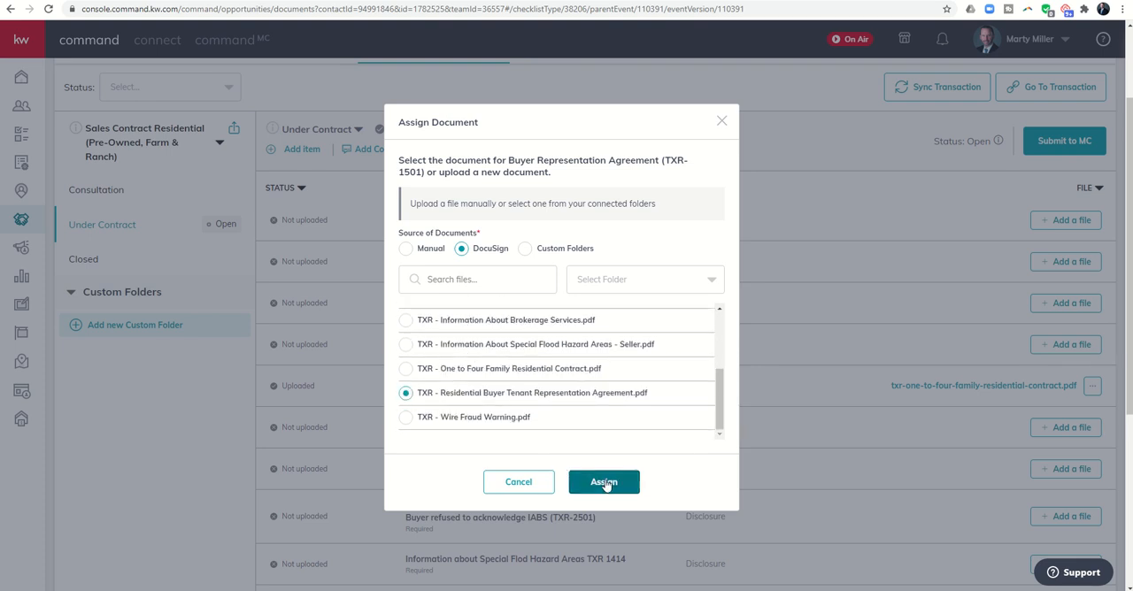
left_click(604, 481)
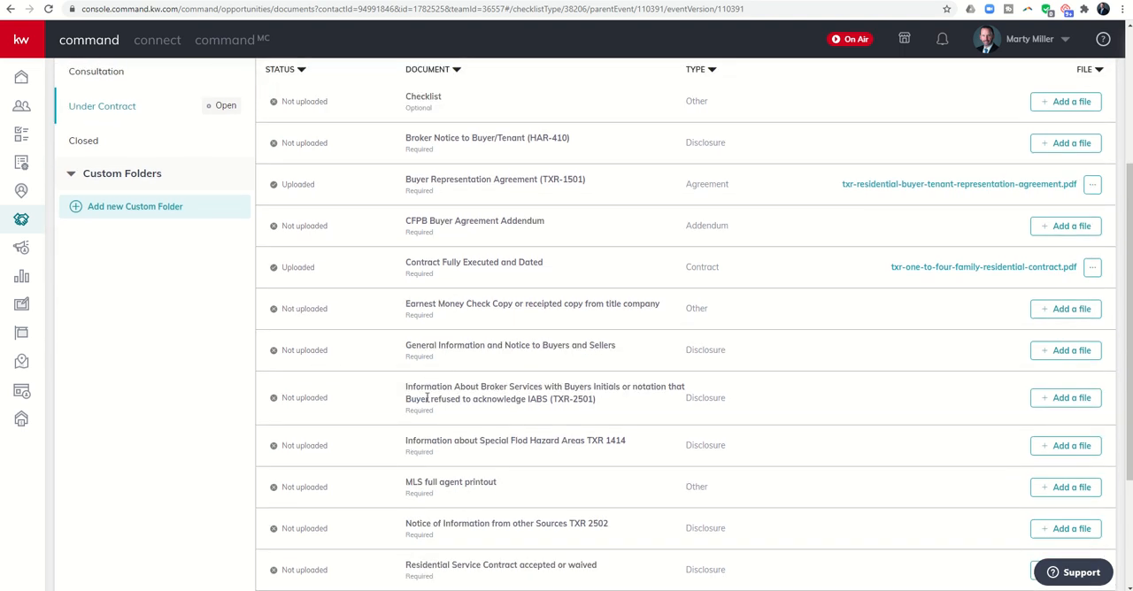
scroll("down", 3)
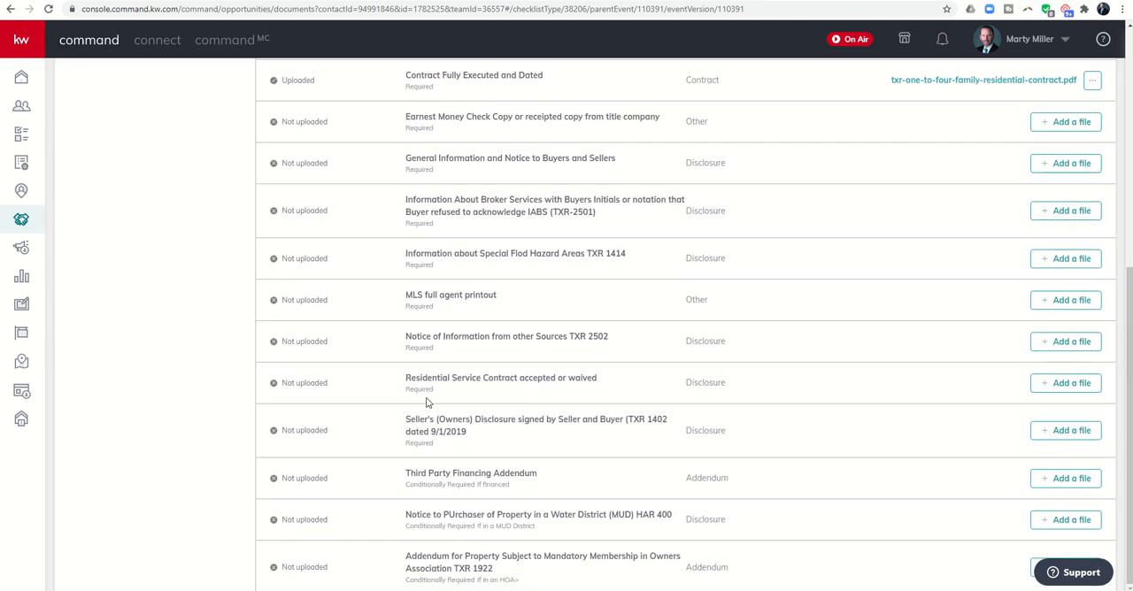
mouse_move(486, 458)
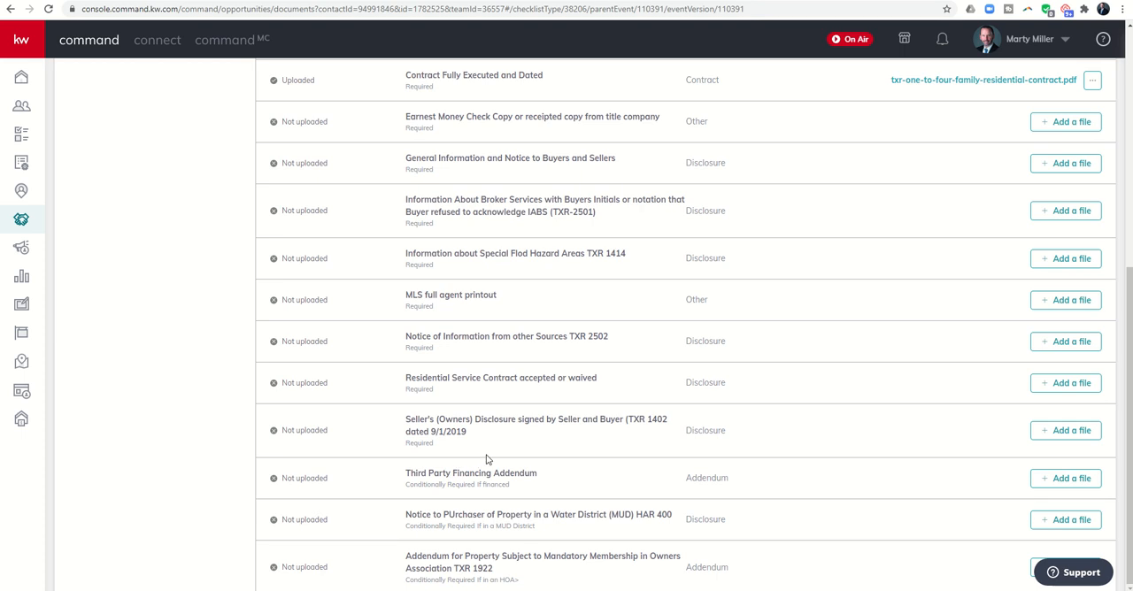
scroll("up", 3)
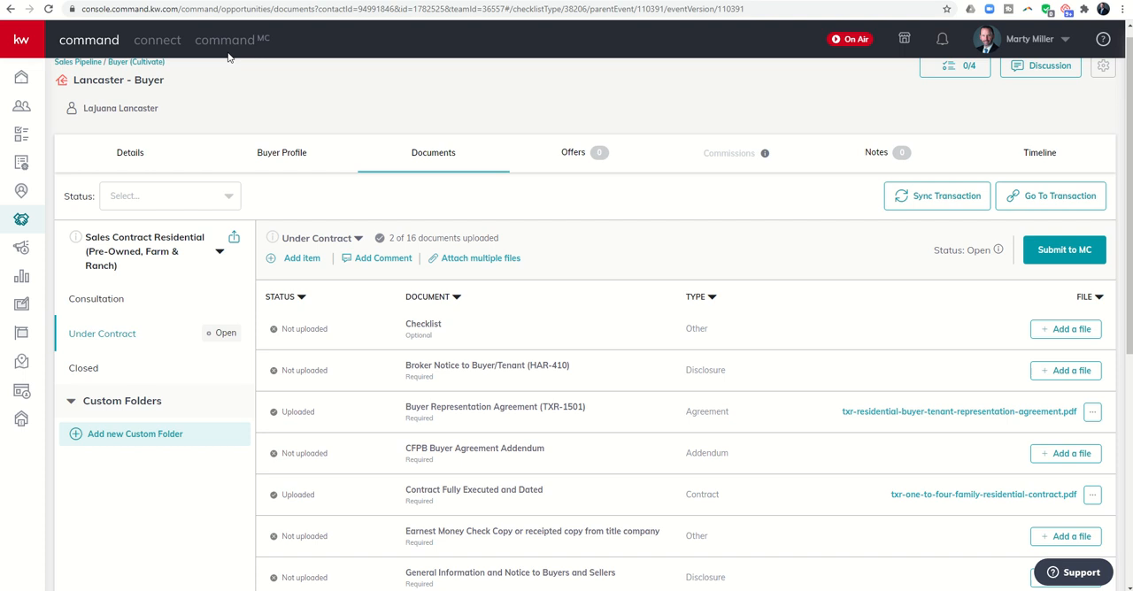
mouse_move(332, 115)
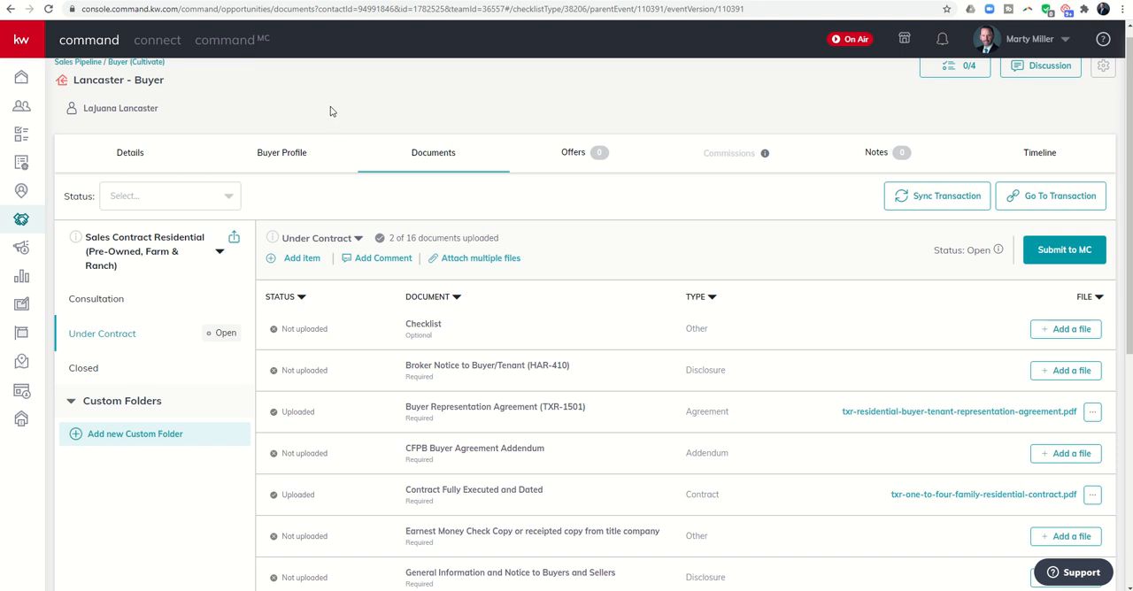
mouse_move(381, 206)
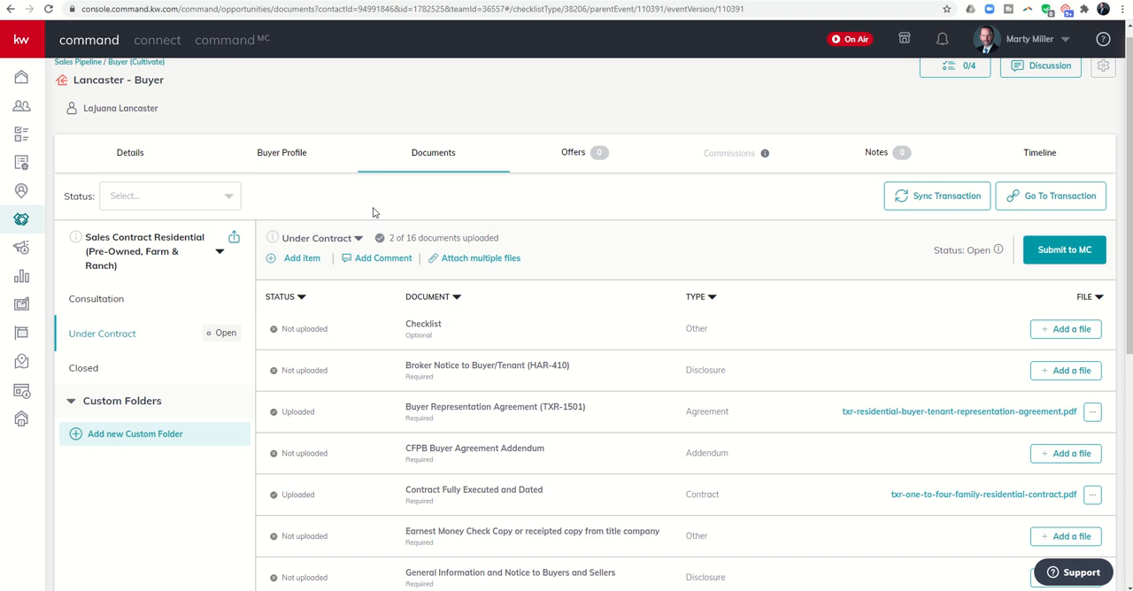
mouse_move(187, 326)
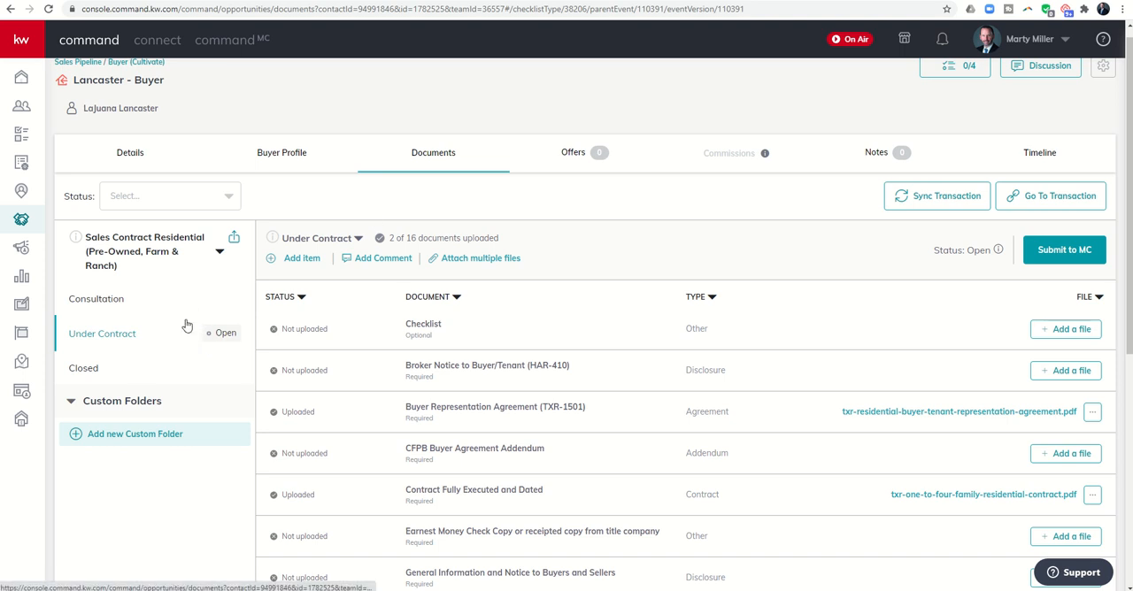
mouse_move(535, 330)
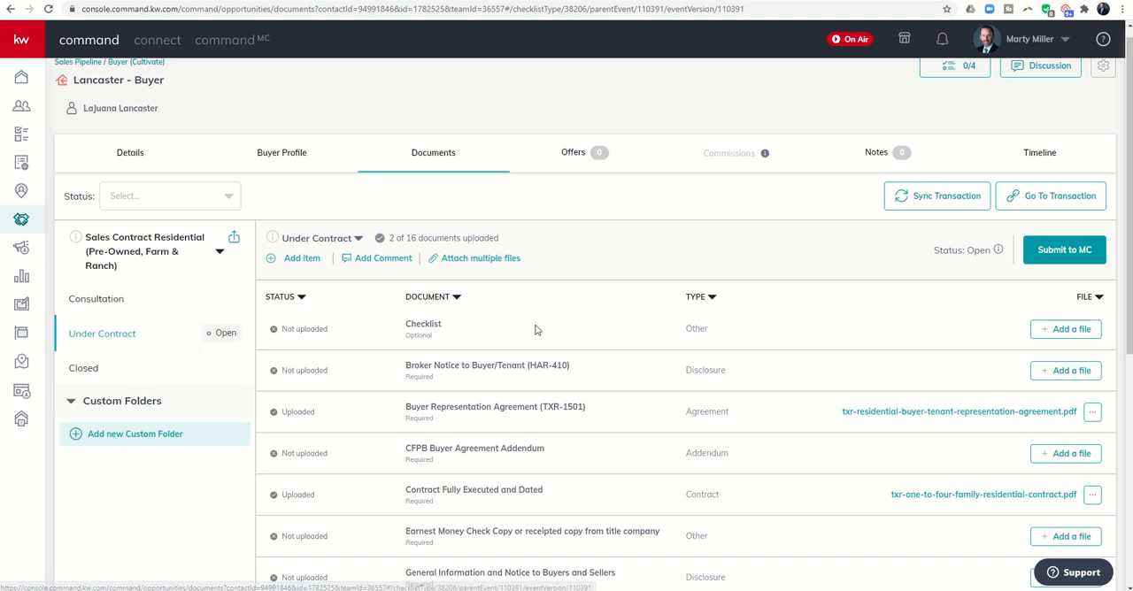
scroll("down", 3)
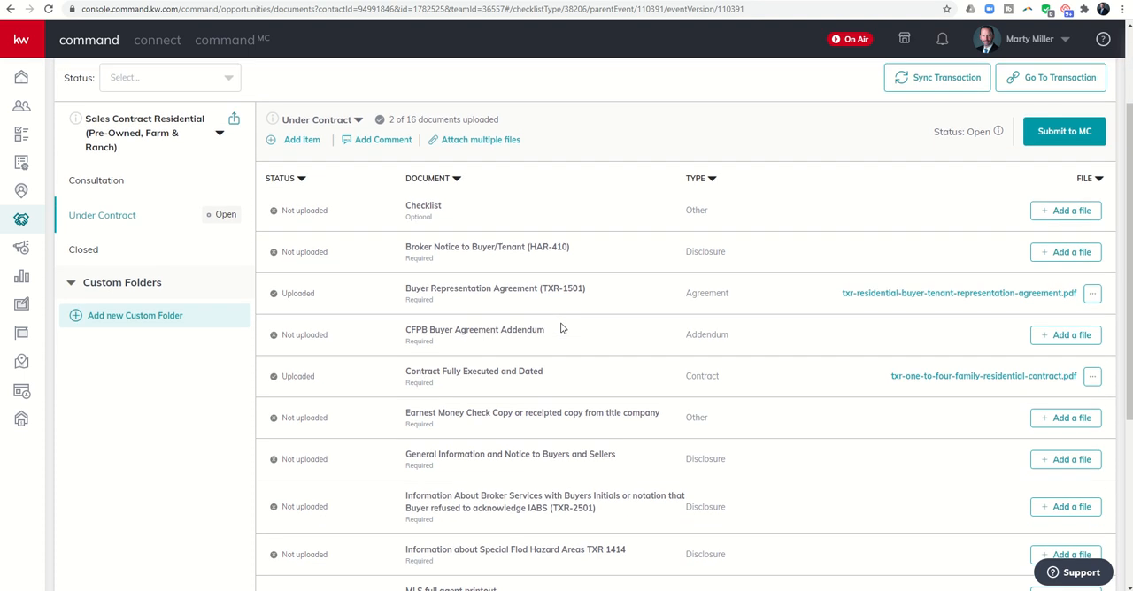
mouse_move(1050, 152)
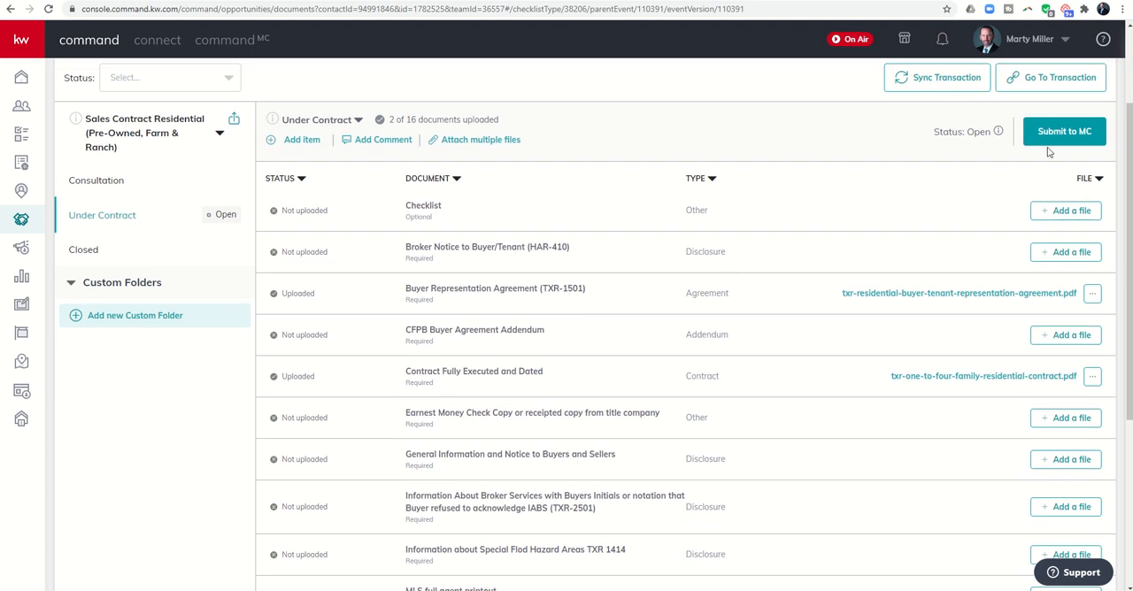
mouse_move(939, 164)
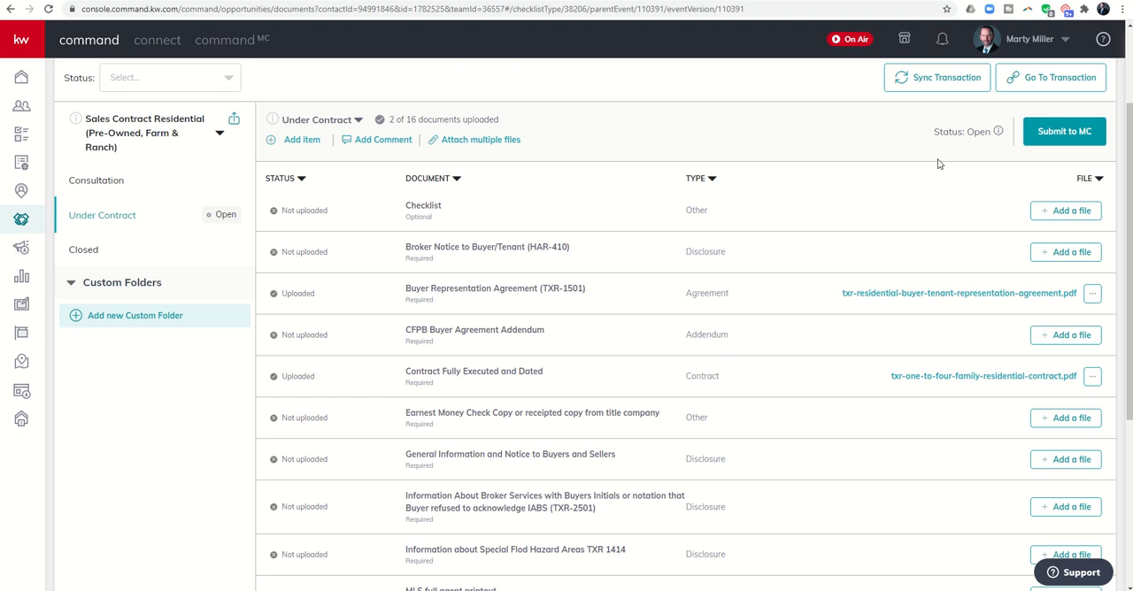
mouse_move(620, 143)
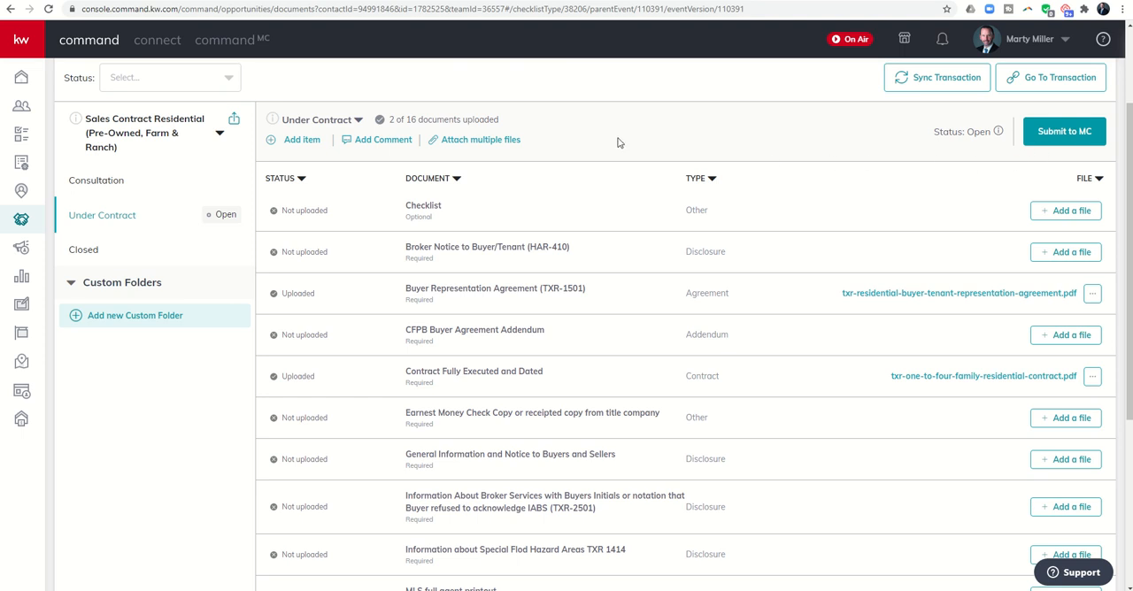
mouse_move(488, 123)
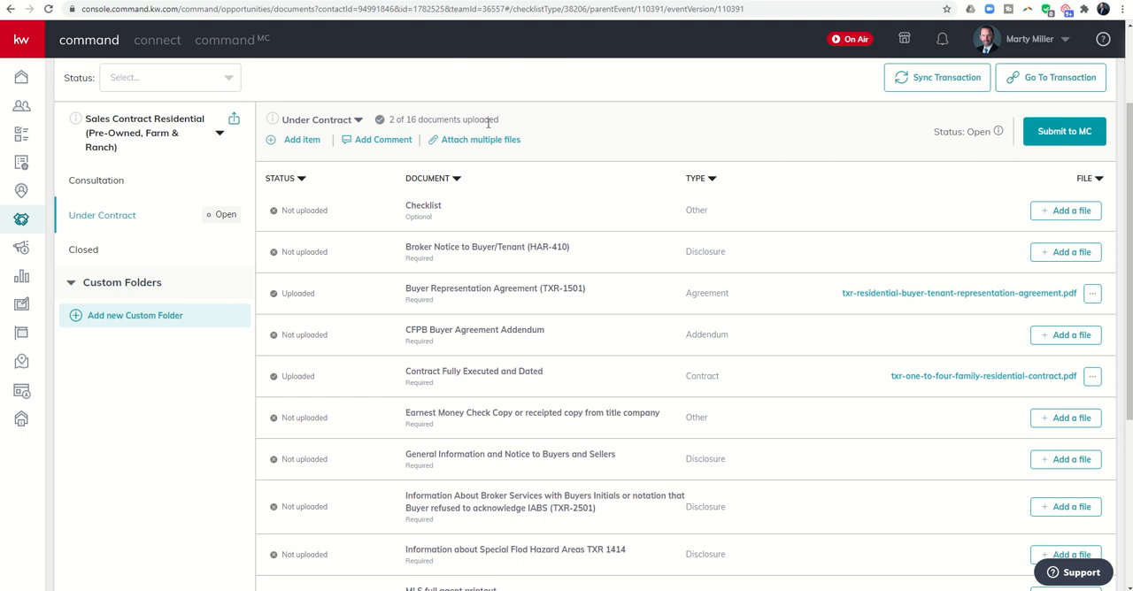
Reopen the Attach files window and close it without attaching anything.
left_click(481, 139)
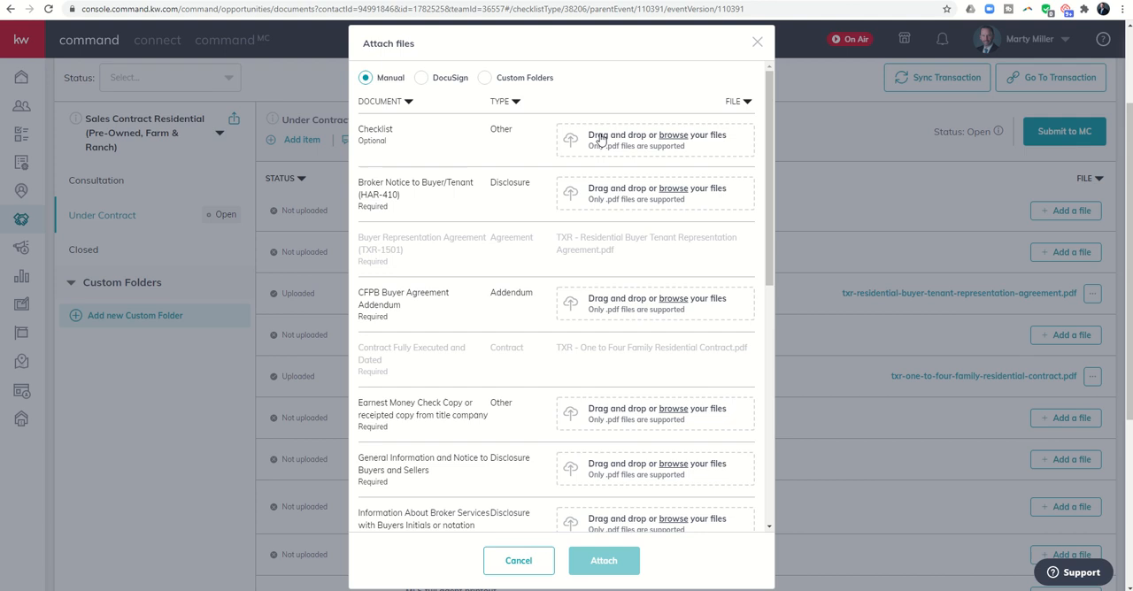
mouse_move(588, 128)
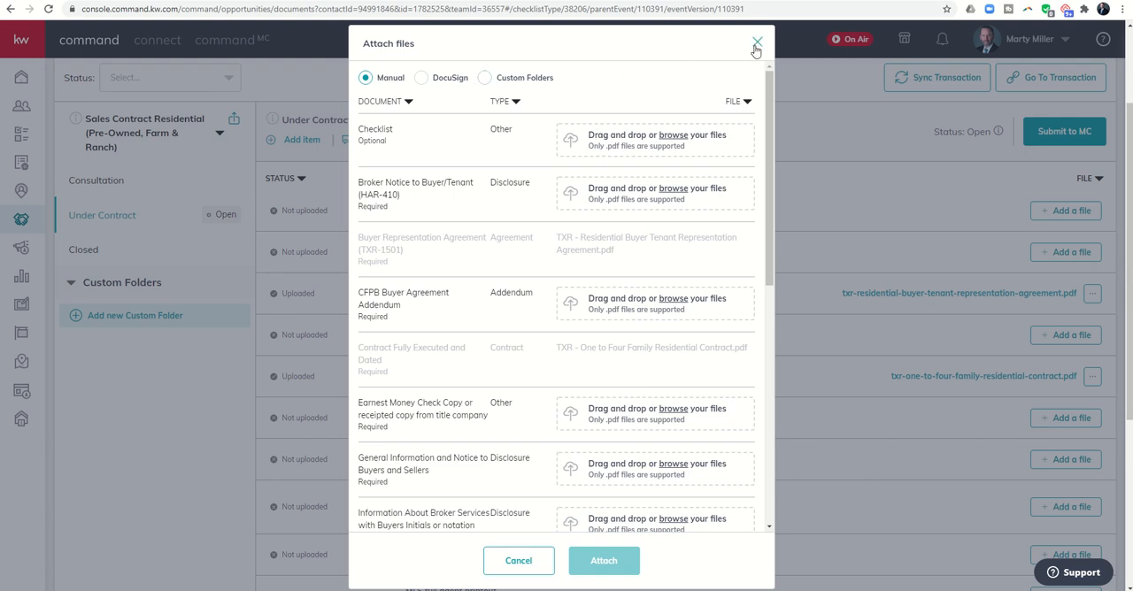
left_click(757, 42)
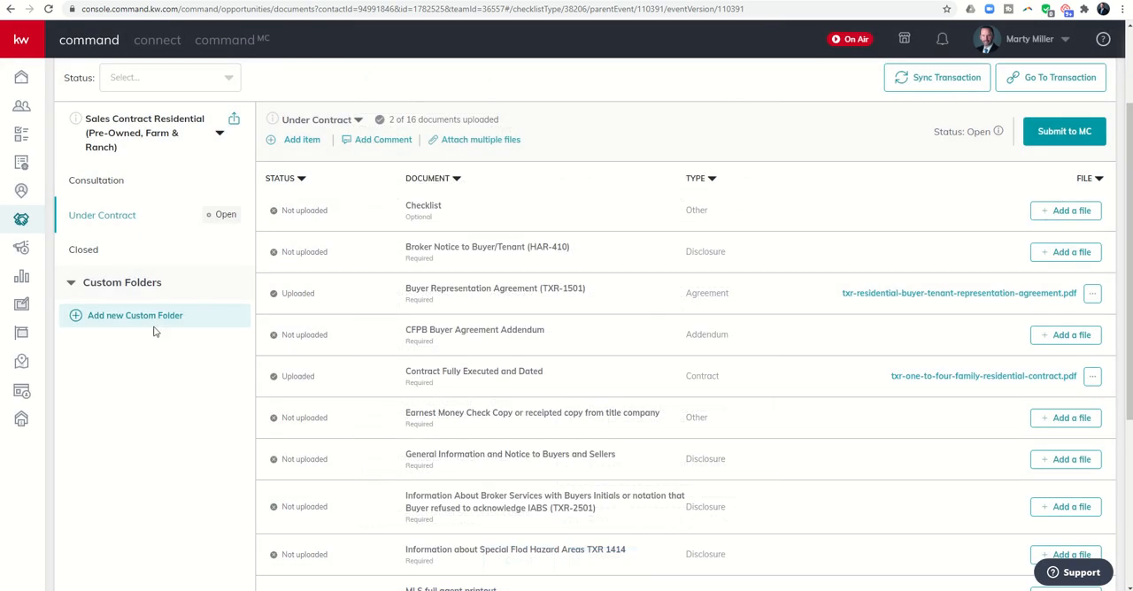
mouse_move(136, 320)
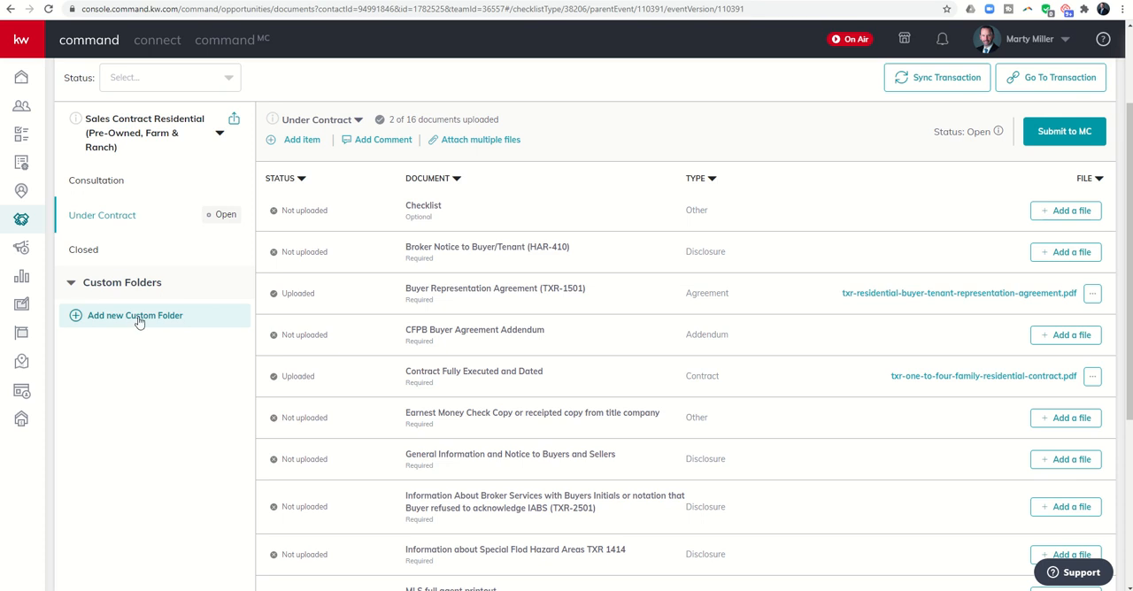
Create a custom folder named 'Floor Plans and Additional Documents'.
left_click(134, 316)
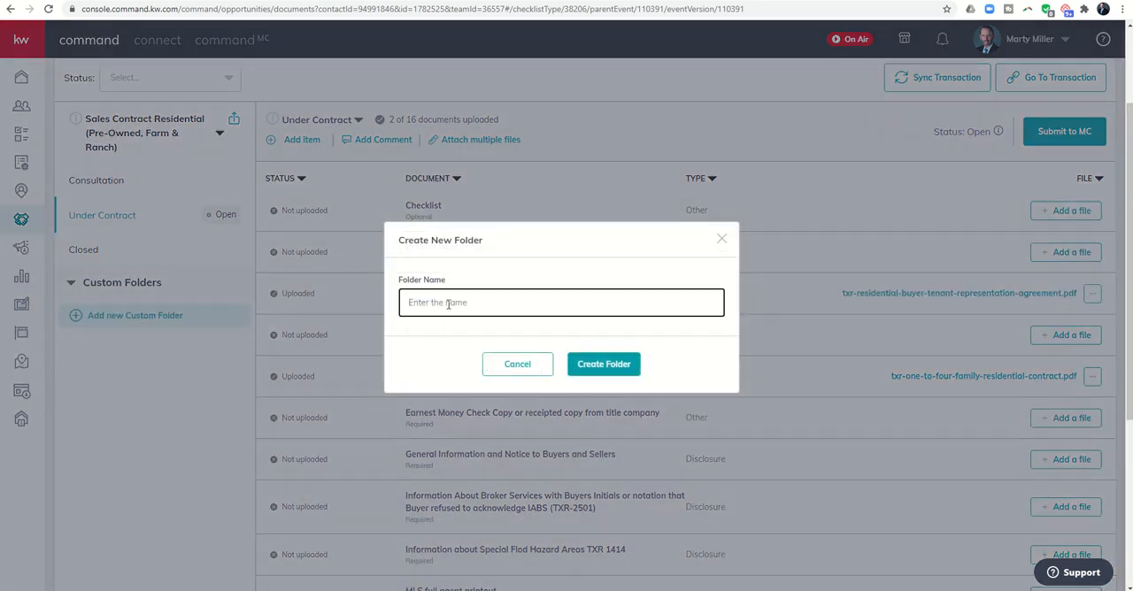
type("Floor PLan")
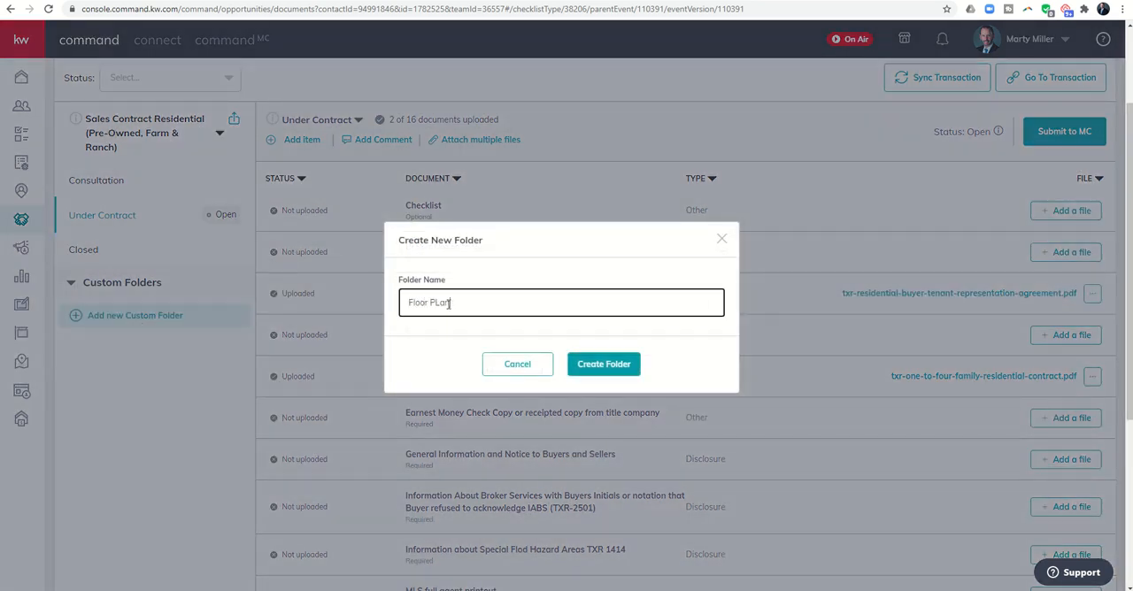
type("an and Additiona")
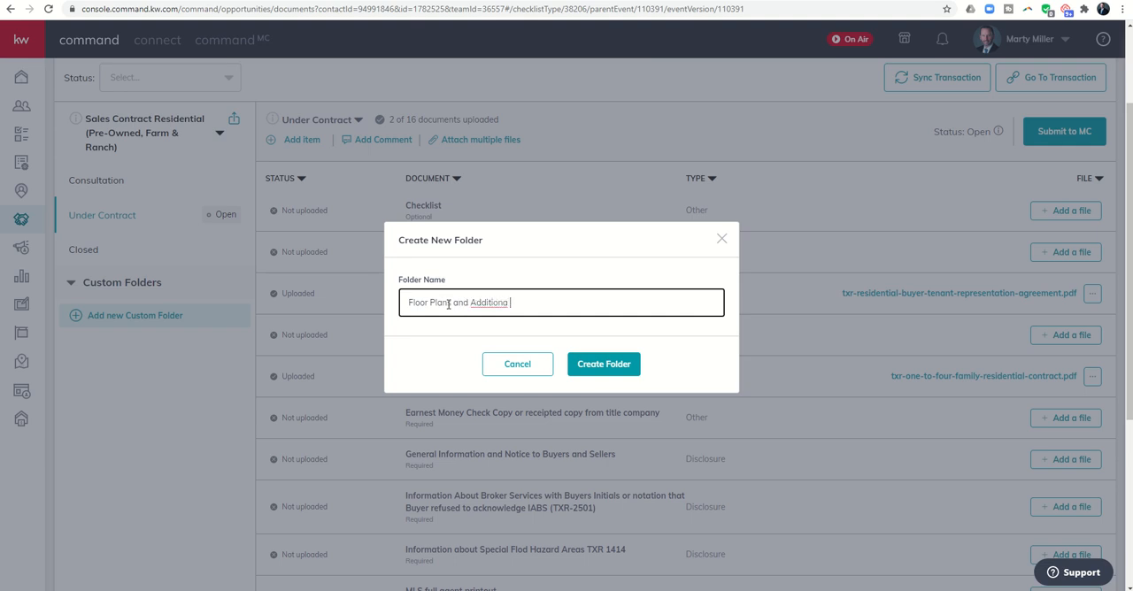
type("Docu")
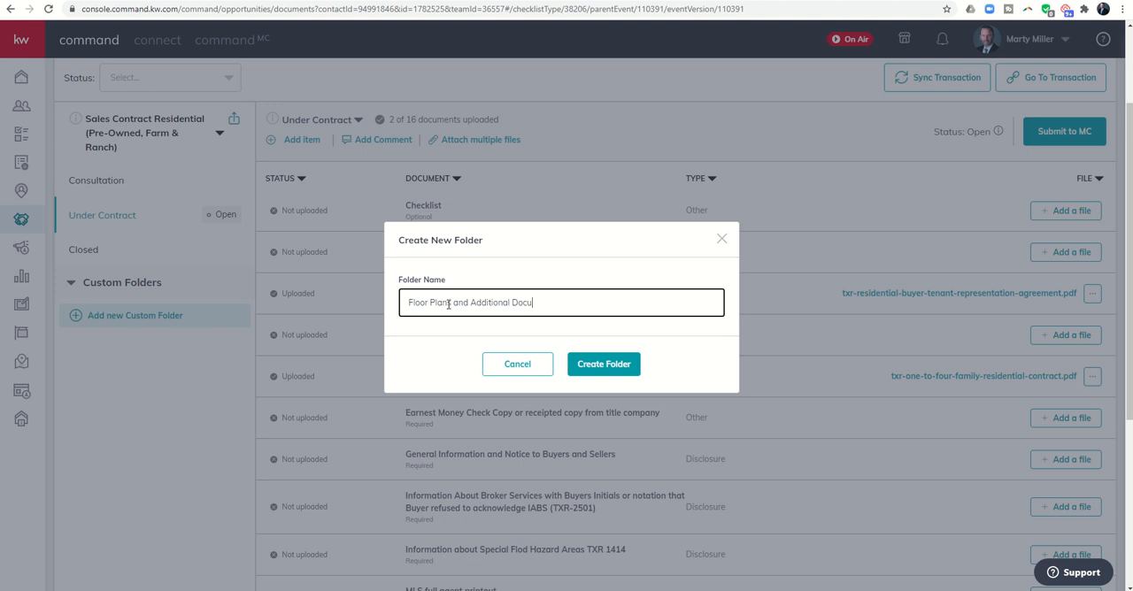
type("ments")
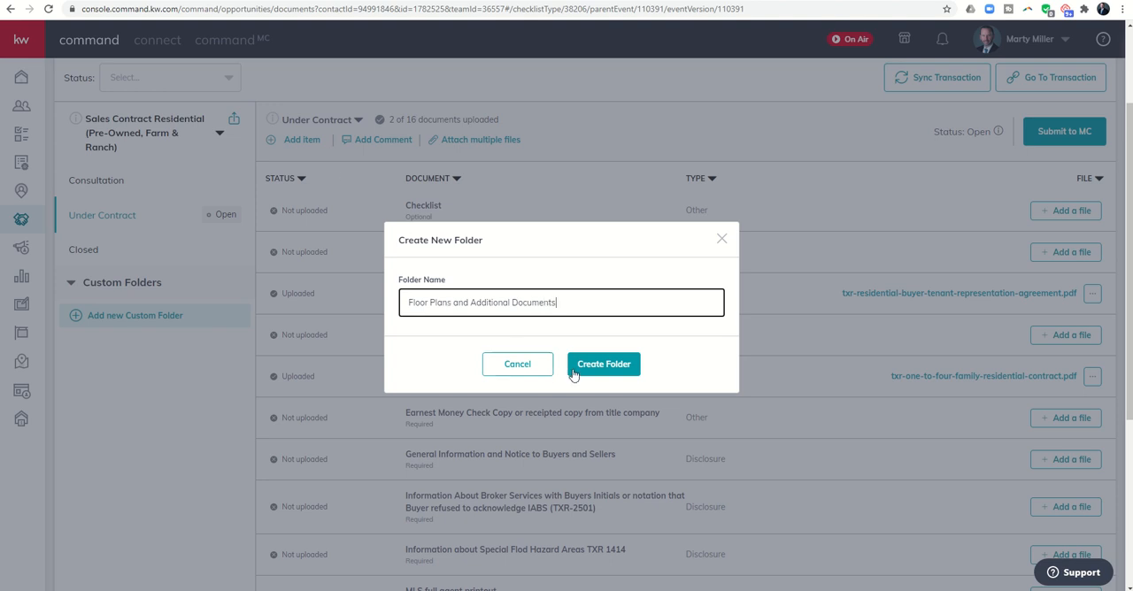
left_click(604, 364)
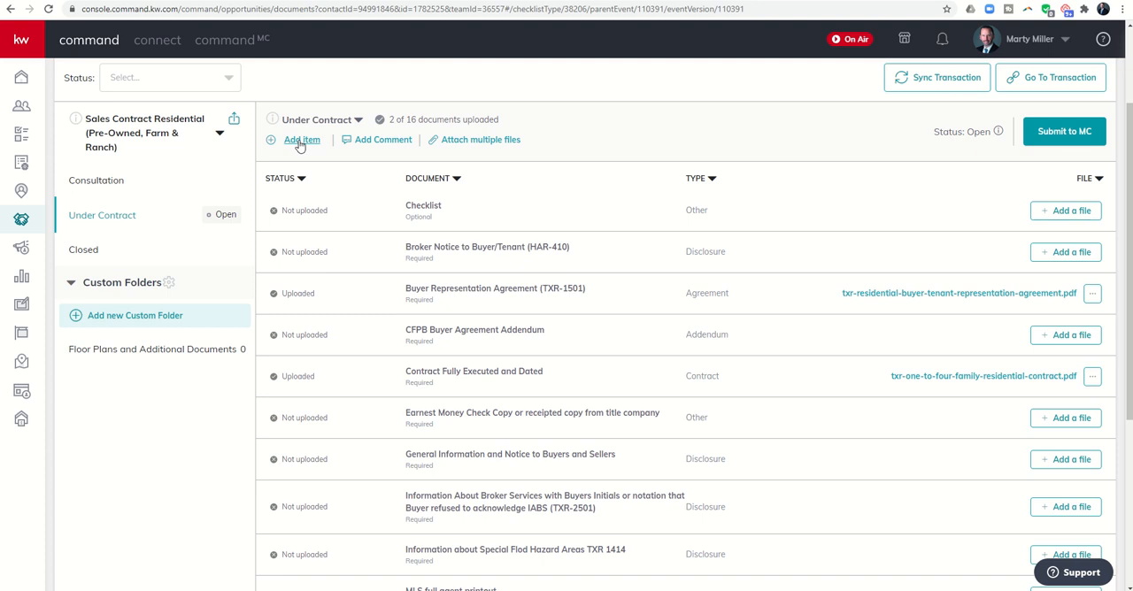
left_click(301, 140)
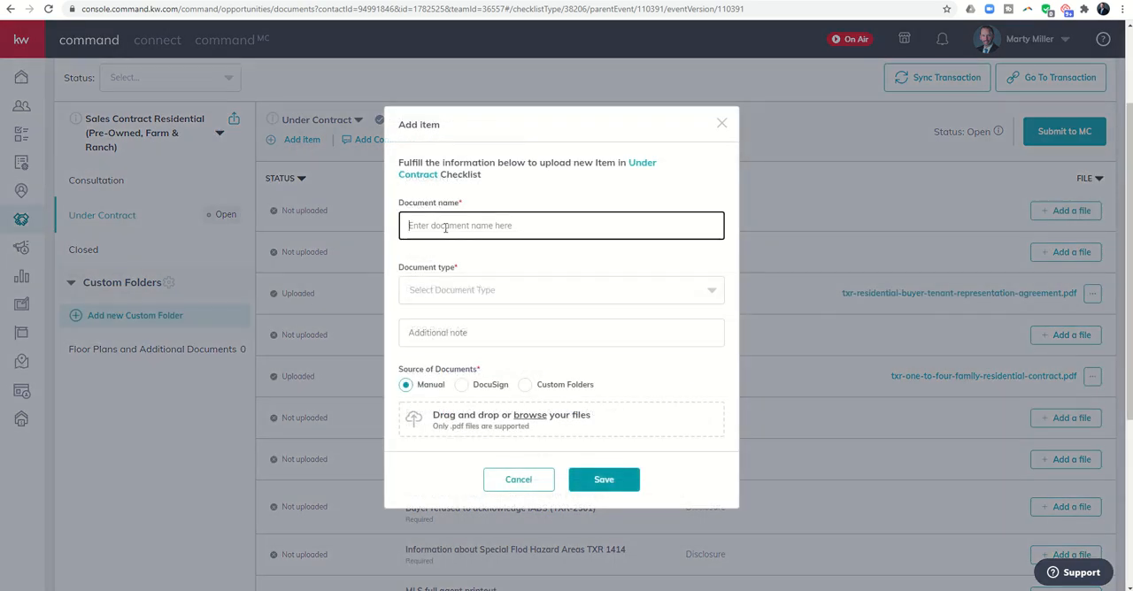
type("Floor Plan")
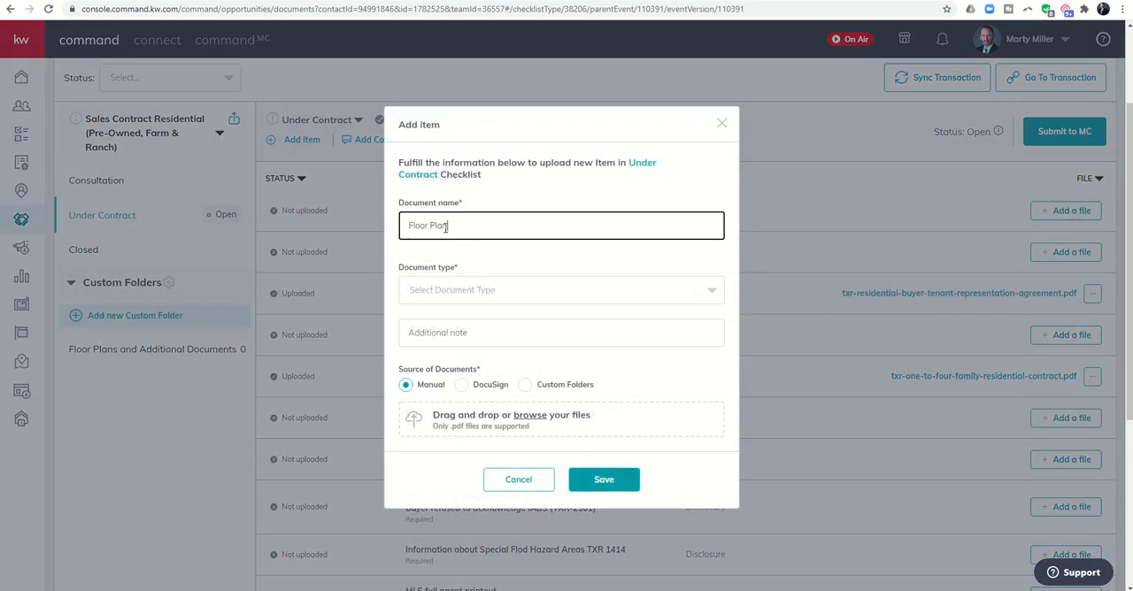
left_click(560, 289)
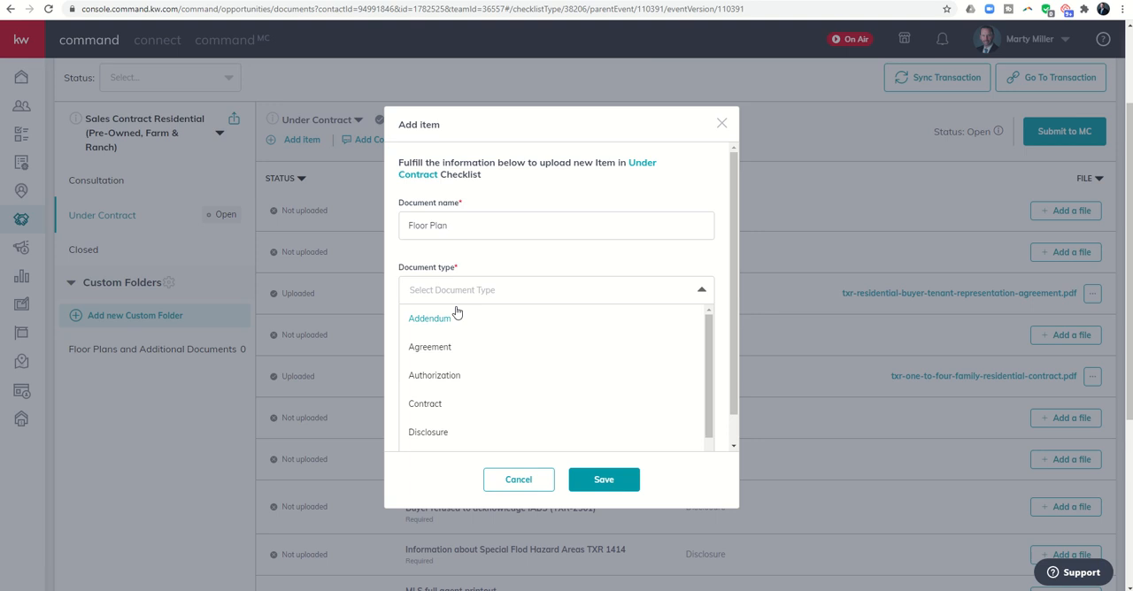
mouse_move(458, 327)
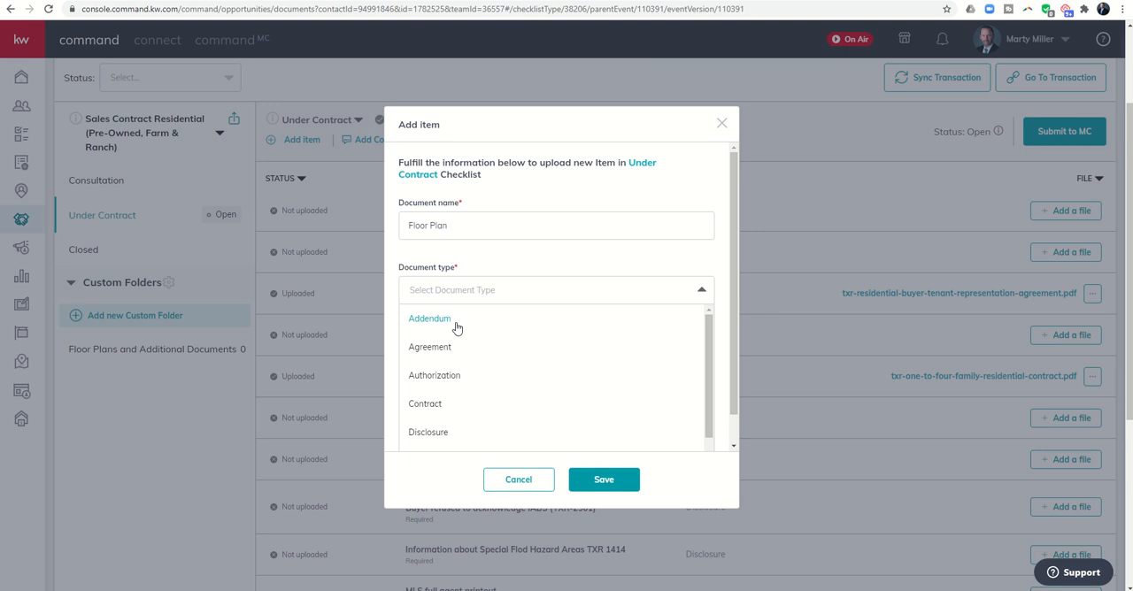
scroll("down", 3)
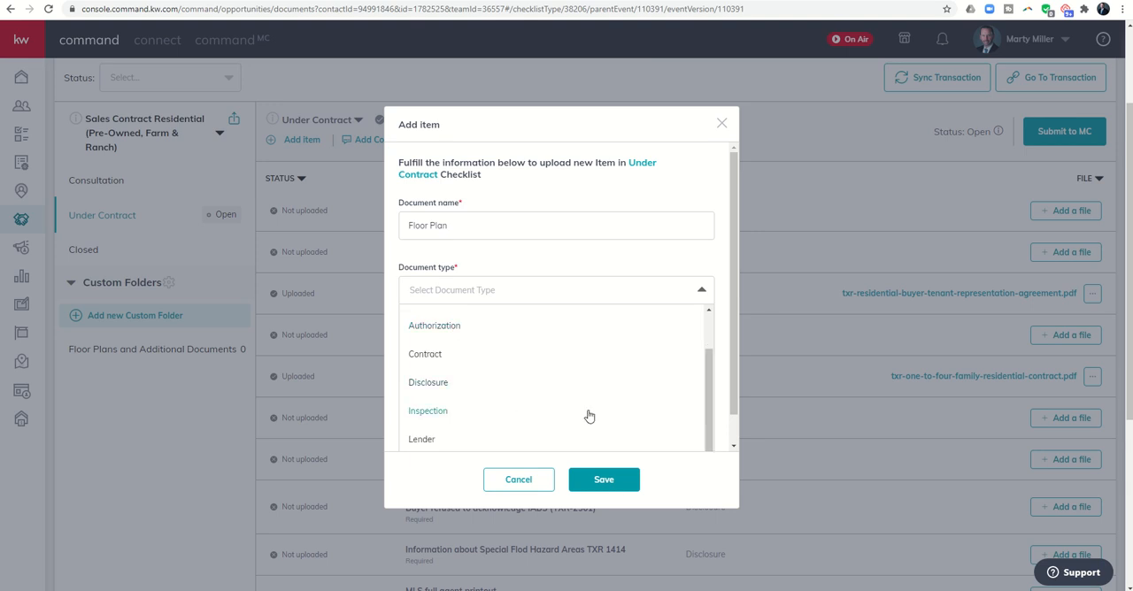
scroll("down", 3)
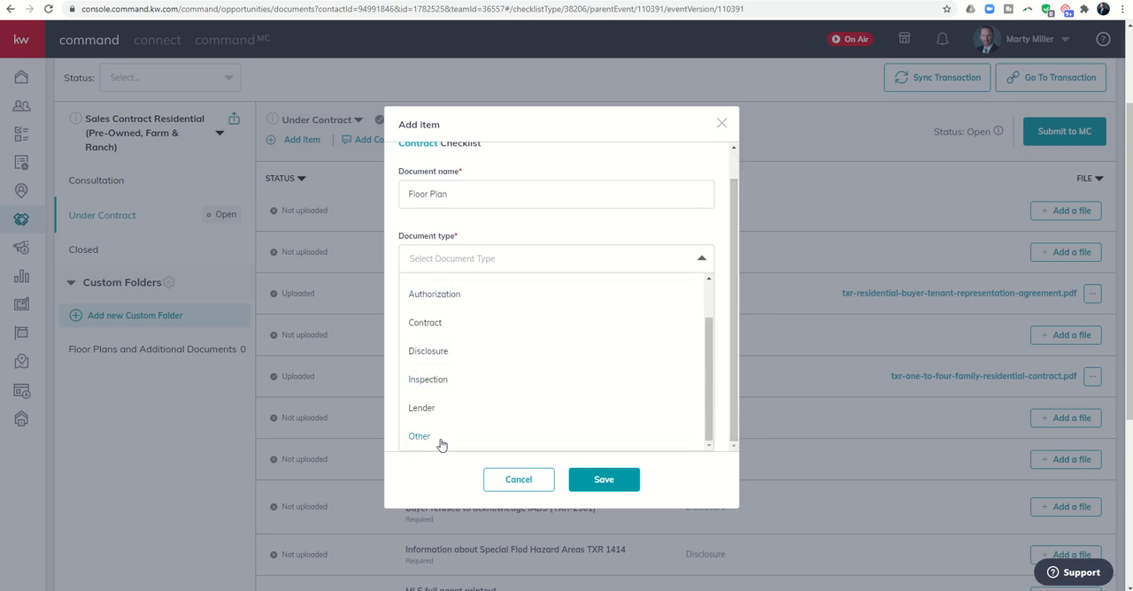
left_click(419, 435)
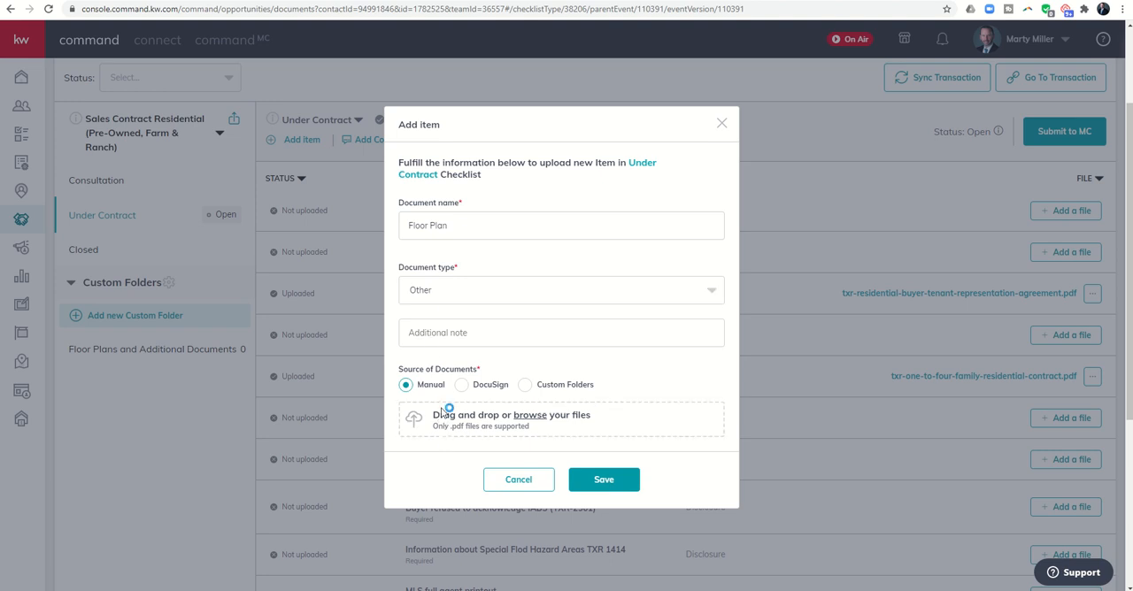
left_click(529, 415)
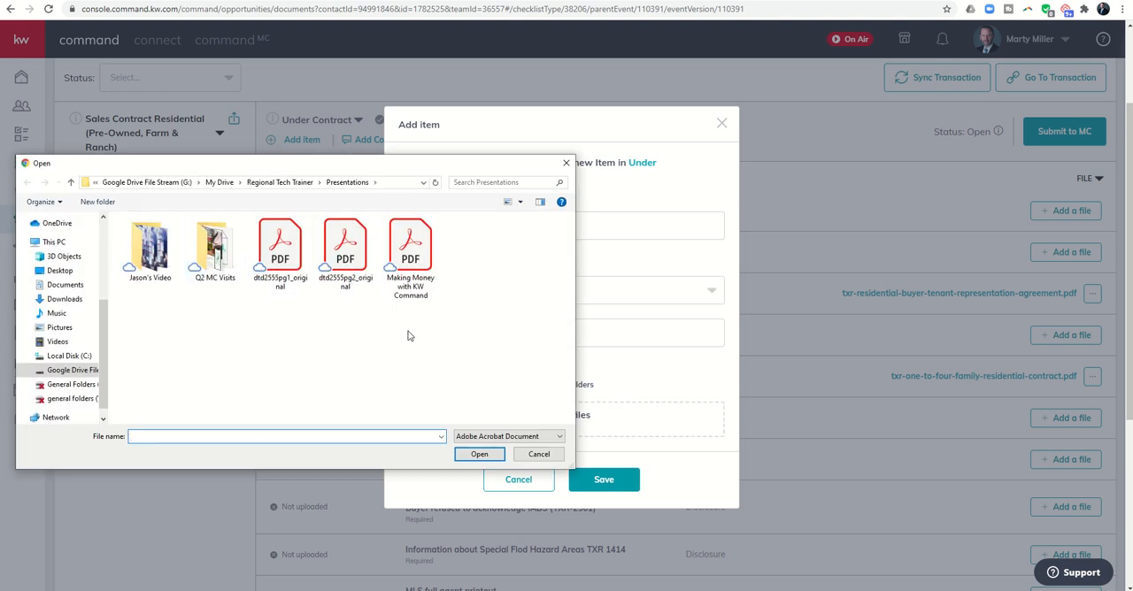
left_click(538, 455)
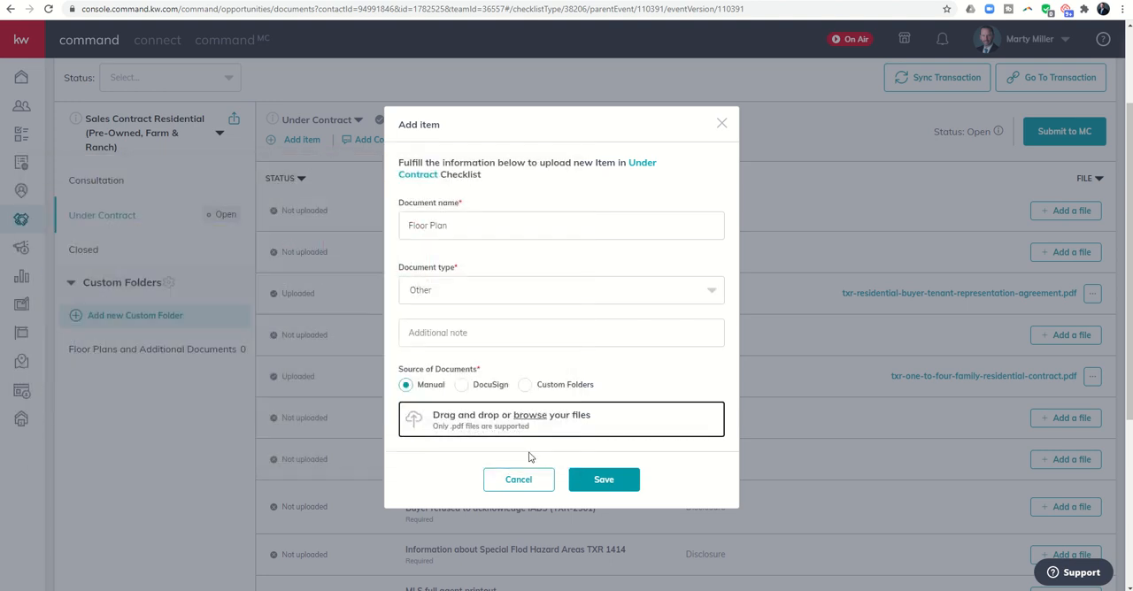
mouse_move(604, 479)
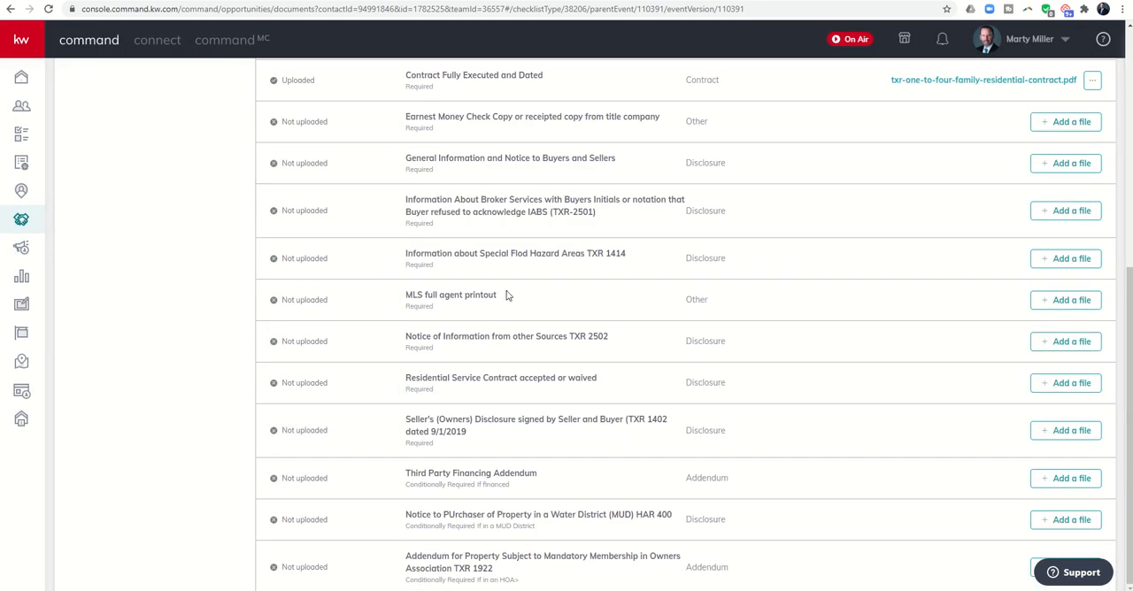
scroll("up", 3)
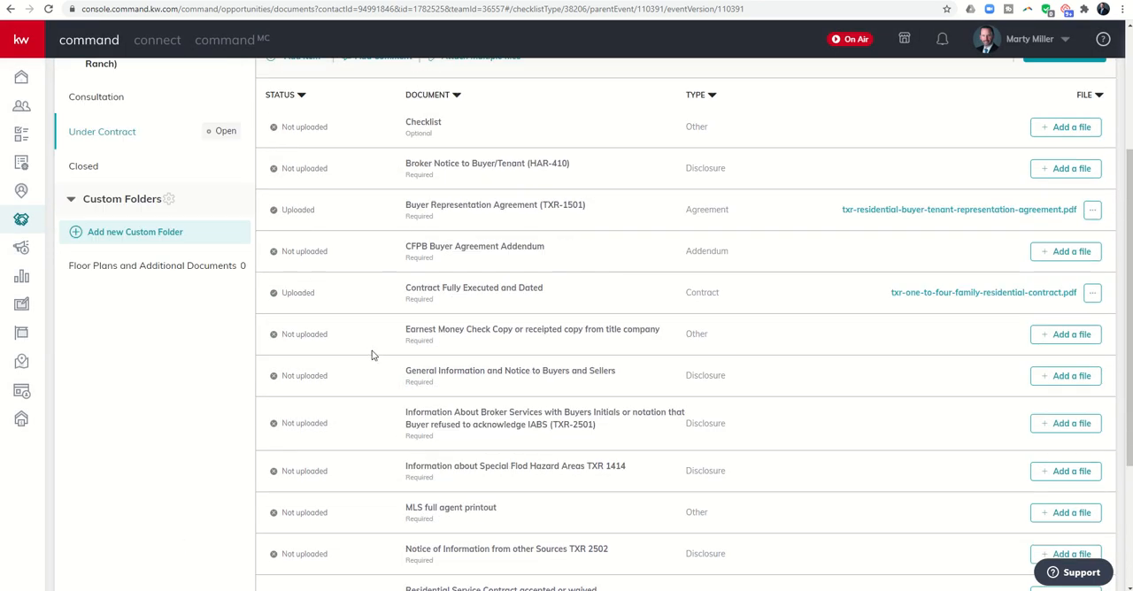
scroll("up", 3)
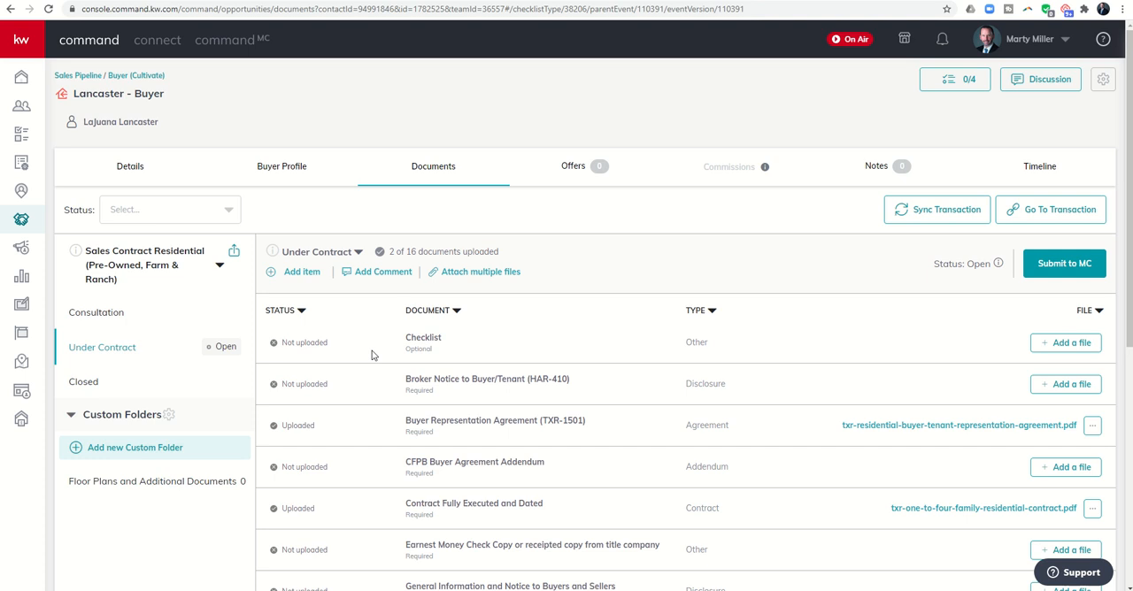